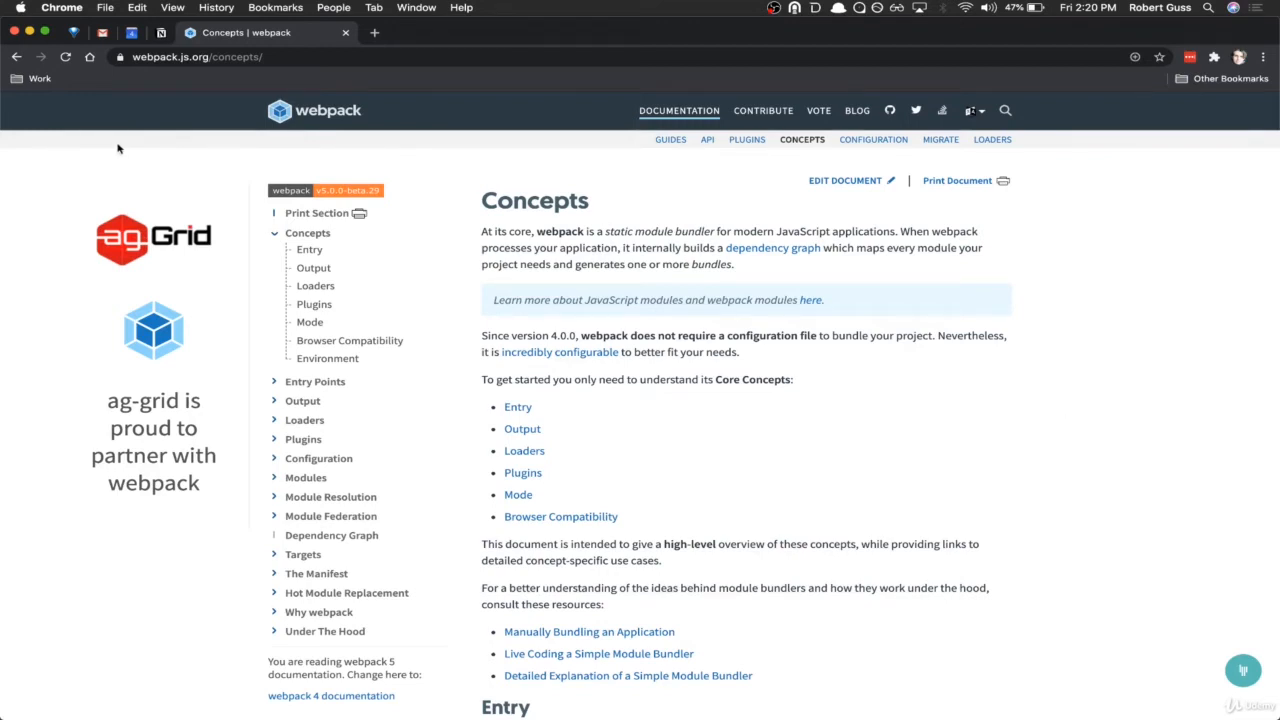
pyautogui.moveTo(97, 103)
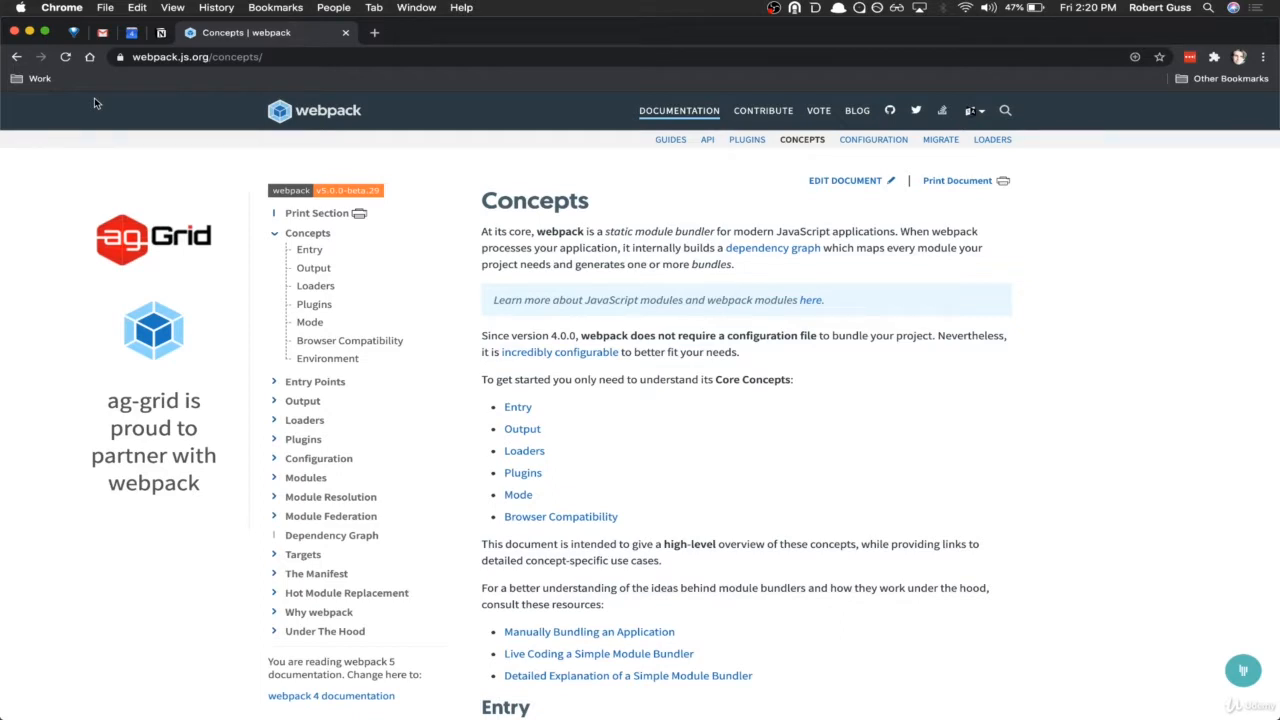
pyautogui.moveTo(285, 112)
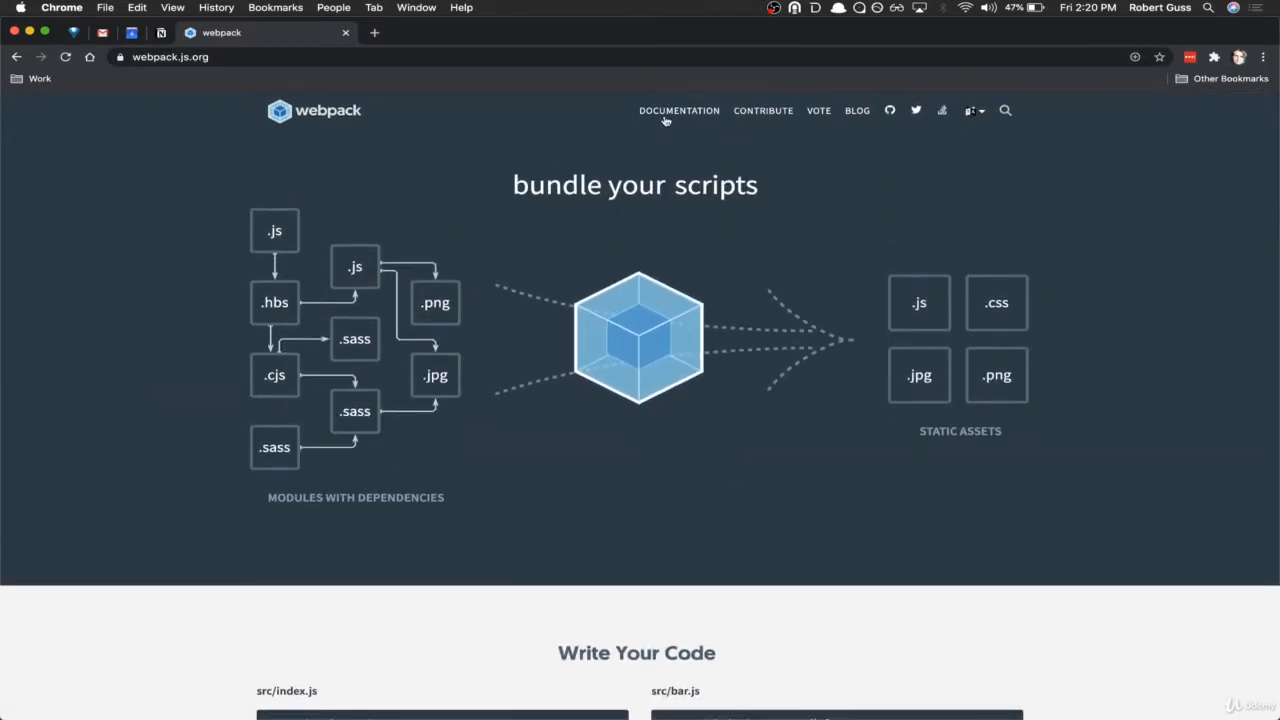
# Step: Return to the Concepts page and scroll down to the Entry webpack.config.js example
pyautogui.click(679, 110)
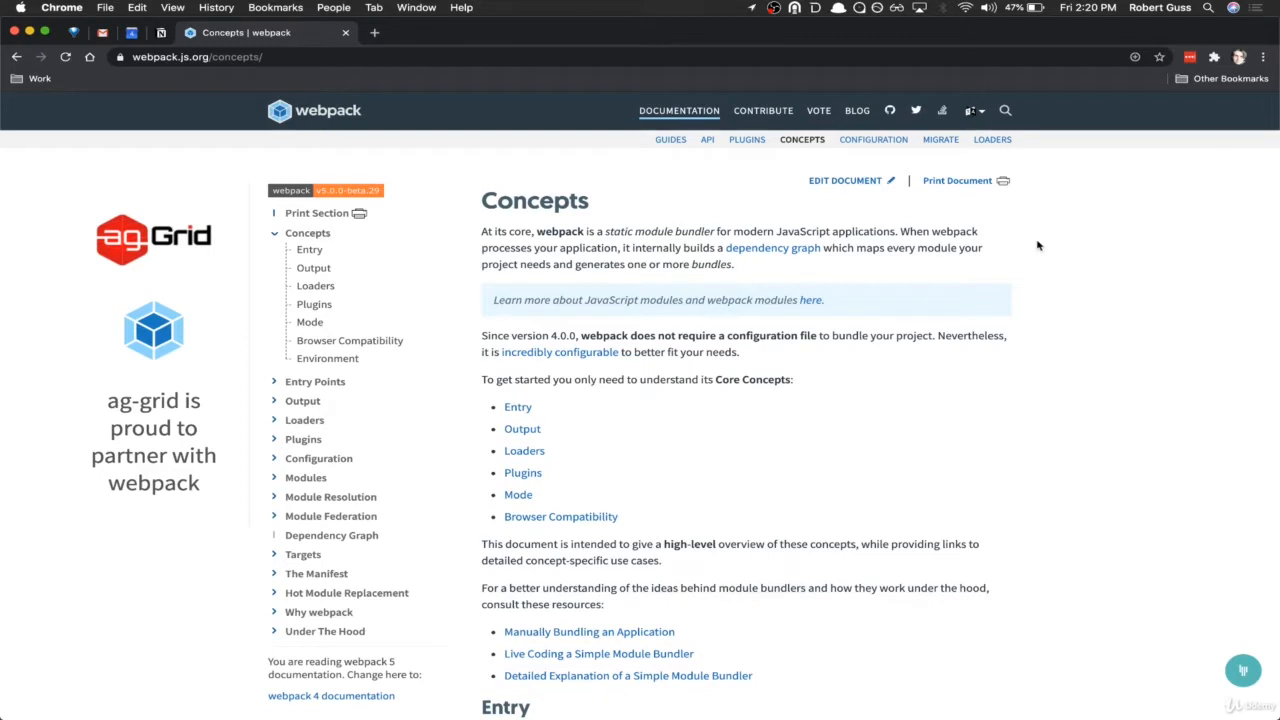
pyautogui.scroll(-3)
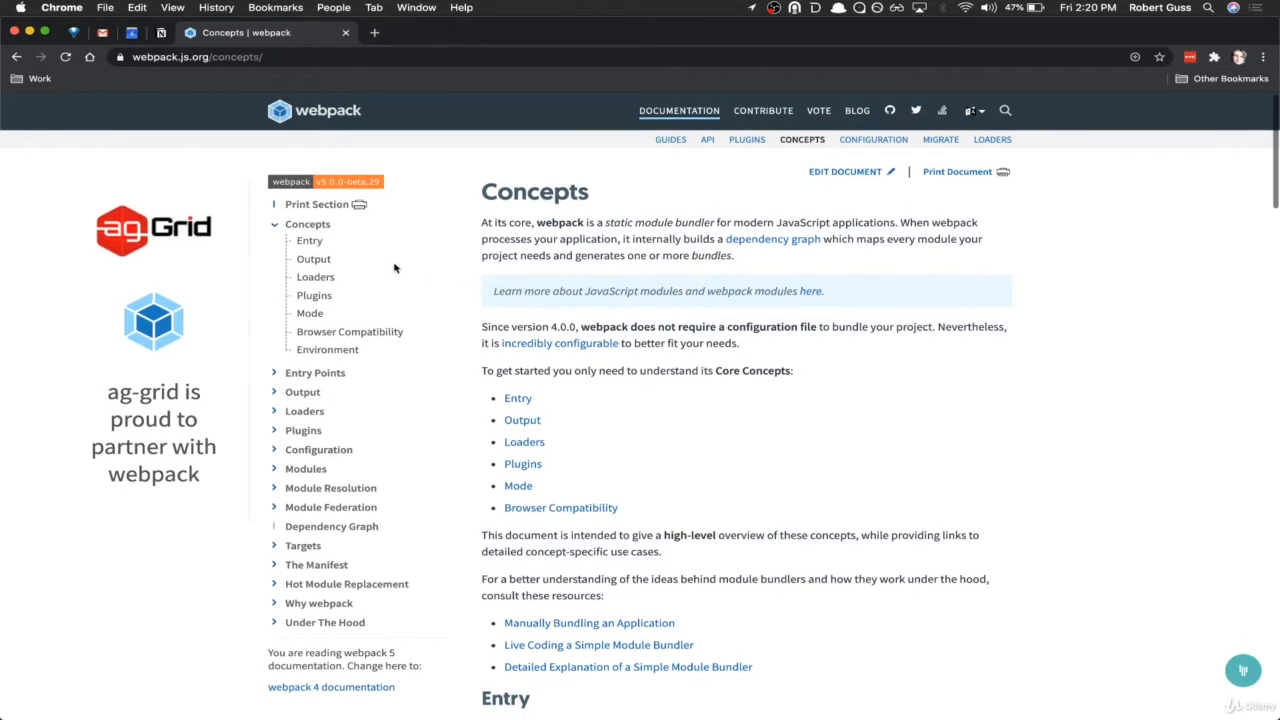
pyautogui.moveTo(308, 240)
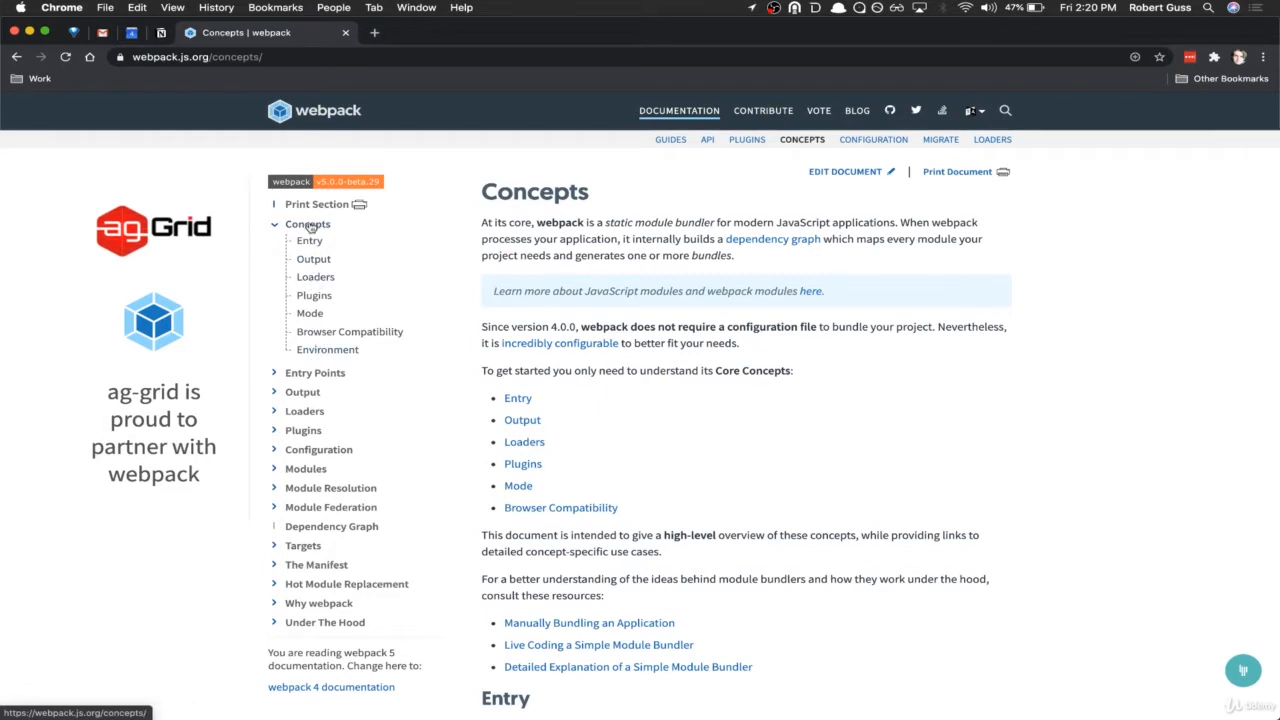
pyautogui.scroll(-3)
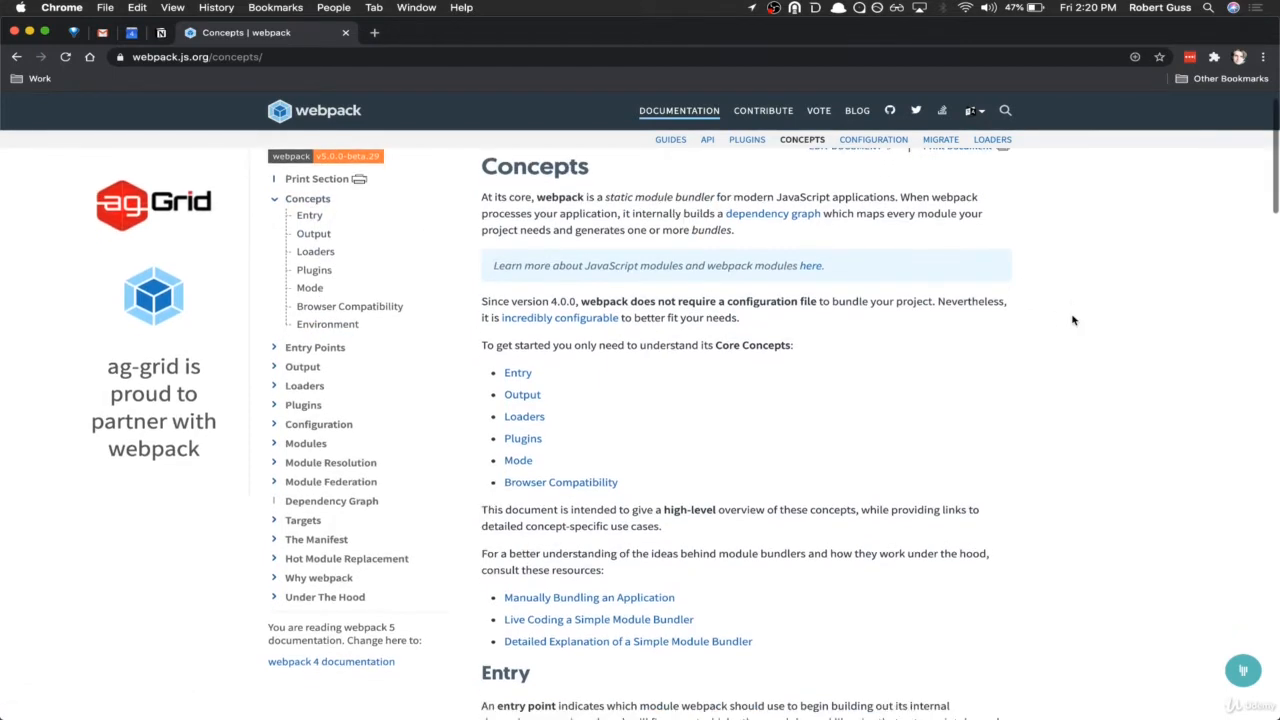
pyautogui.scroll(-3)
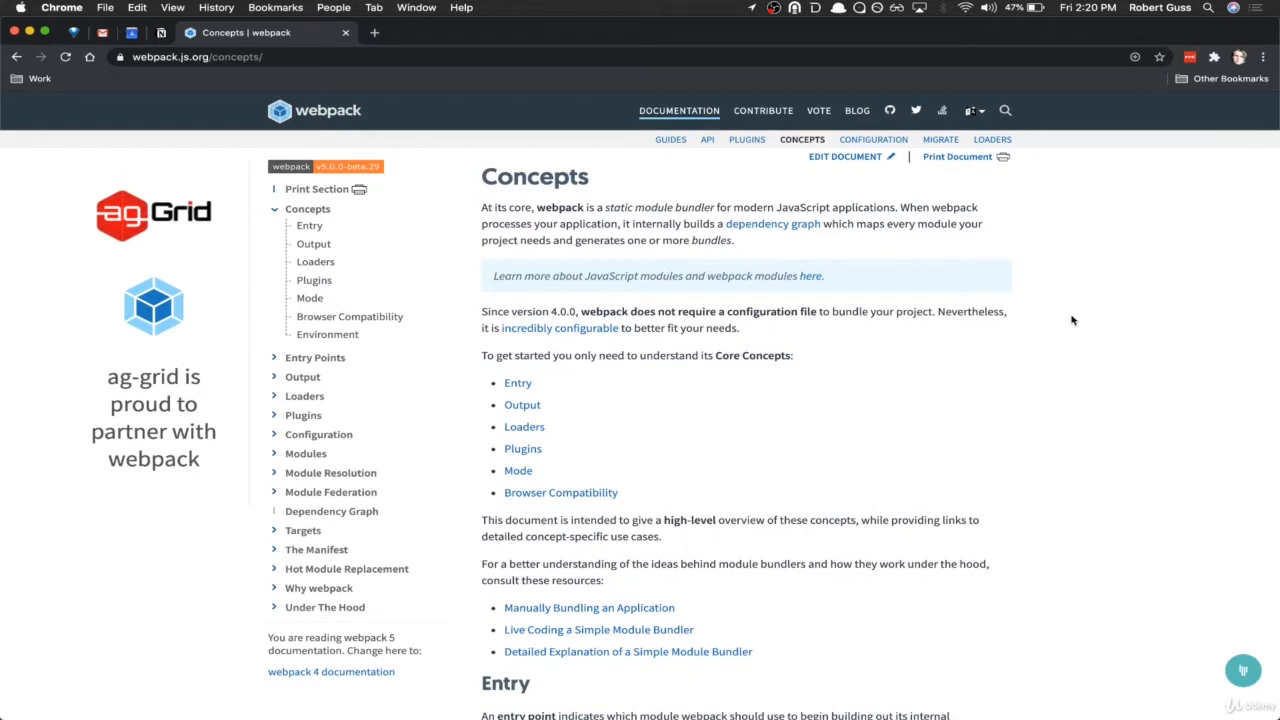
pyautogui.moveTo(779, 344)
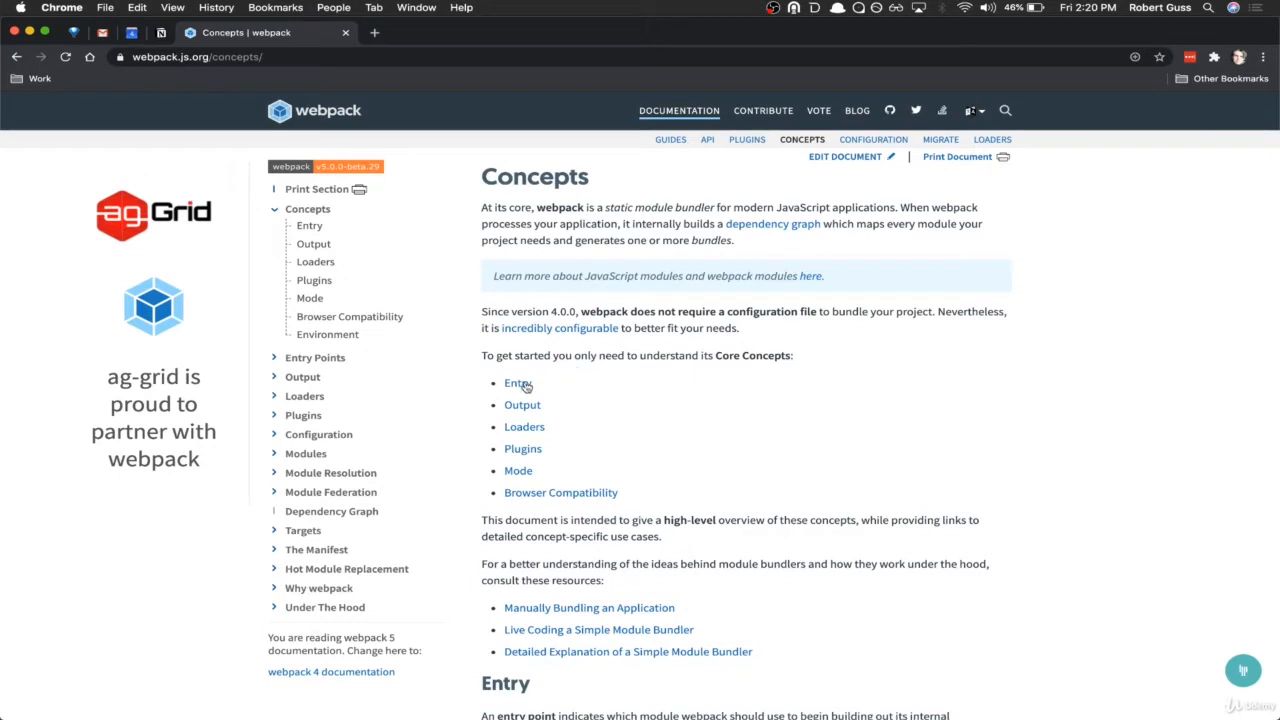
pyautogui.moveTo(522, 405)
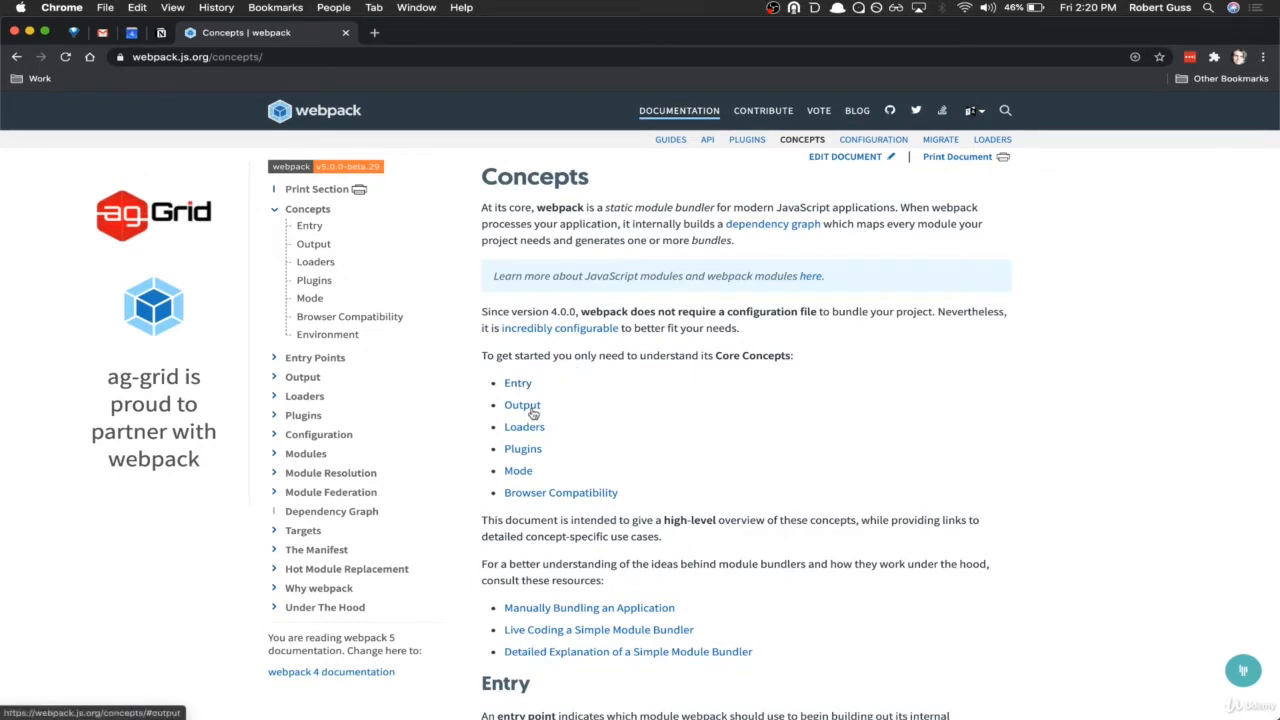
pyautogui.moveTo(523, 448)
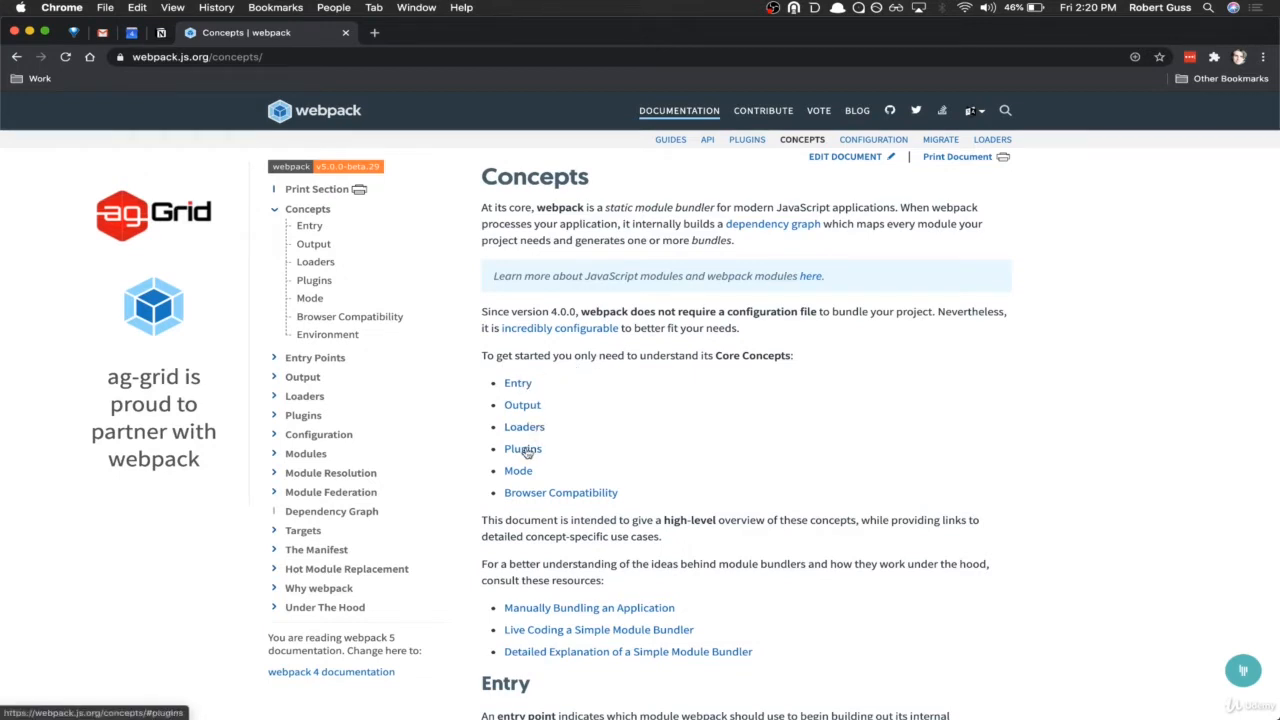
pyautogui.moveTo(903, 441)
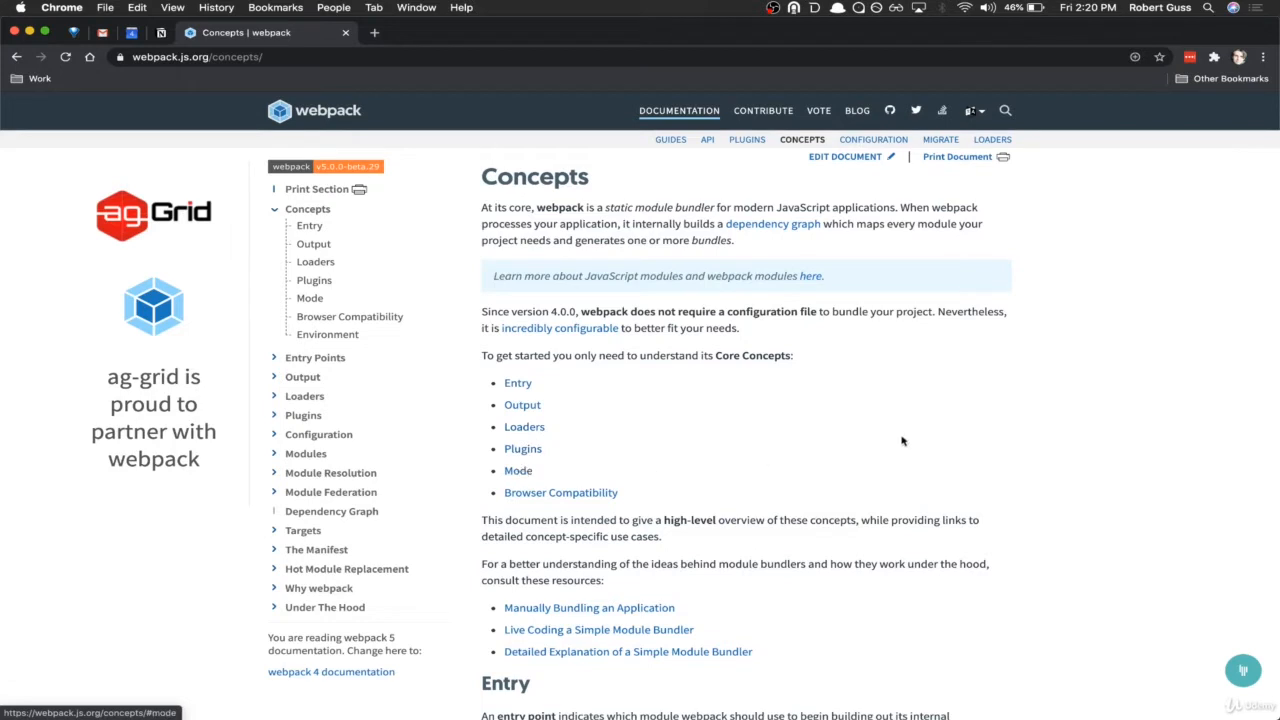
pyautogui.scroll(-3)
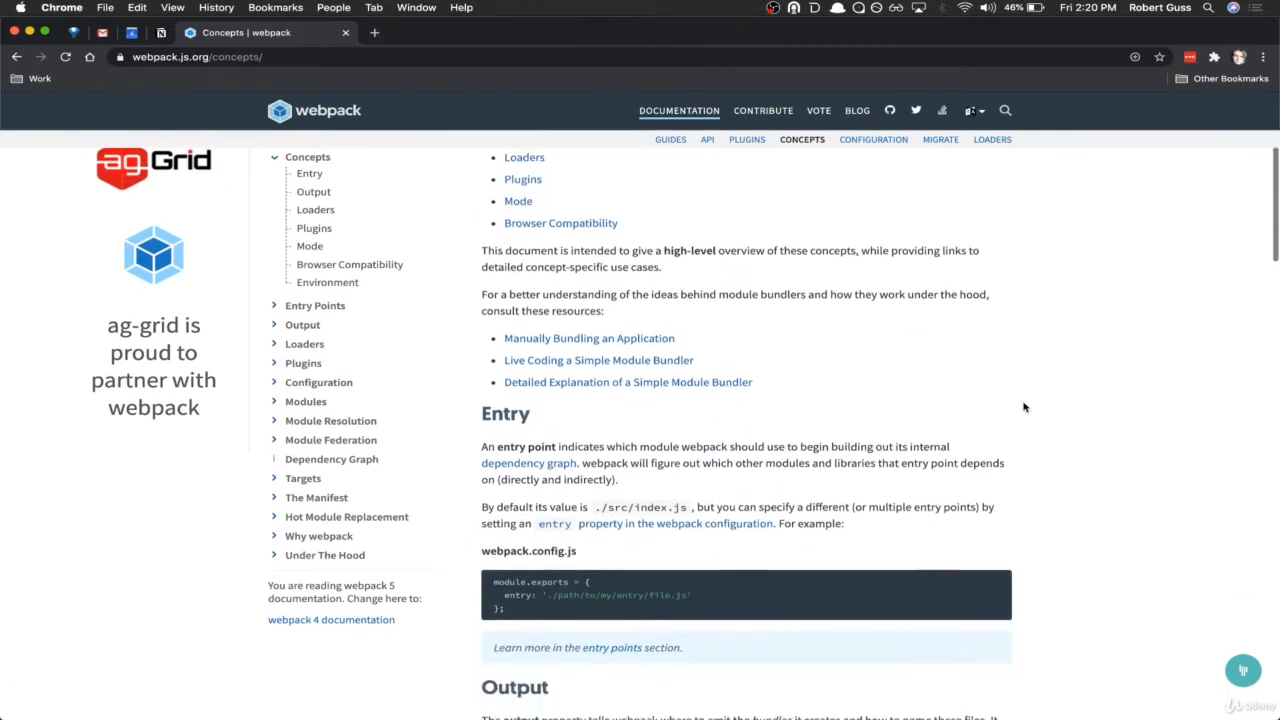
pyautogui.scroll(-3)
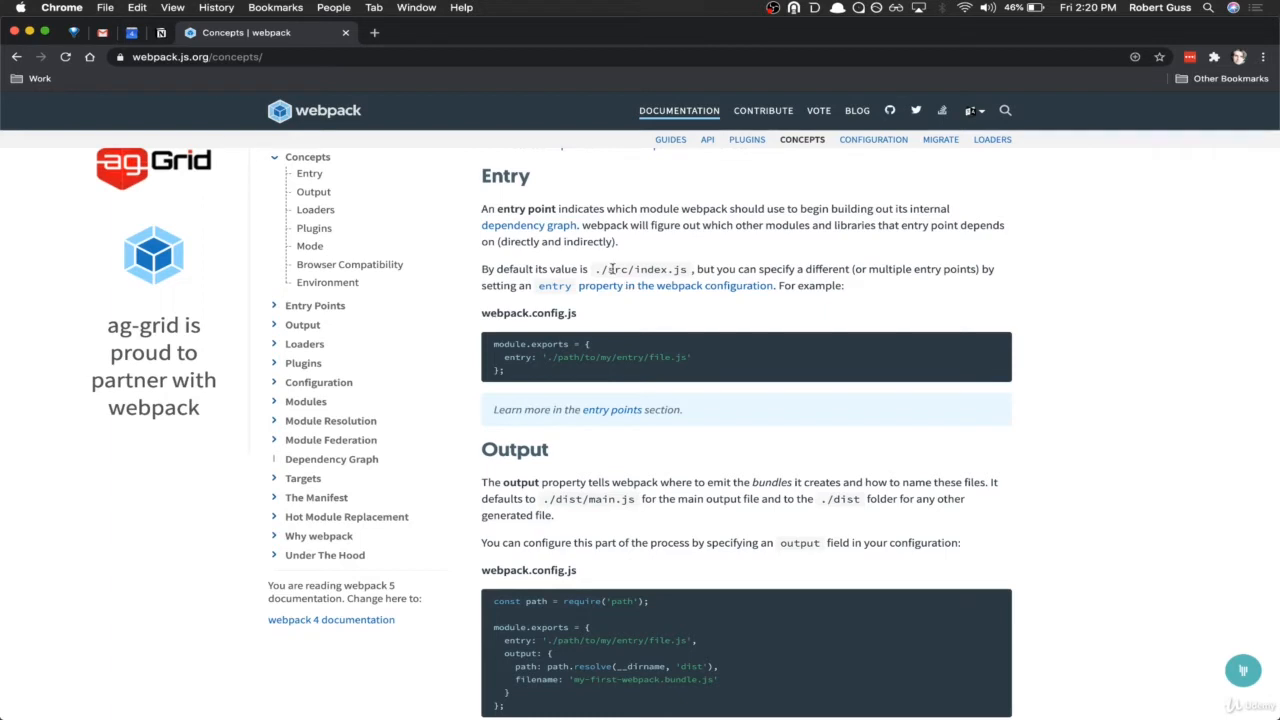
pyautogui.moveTo(672, 273)
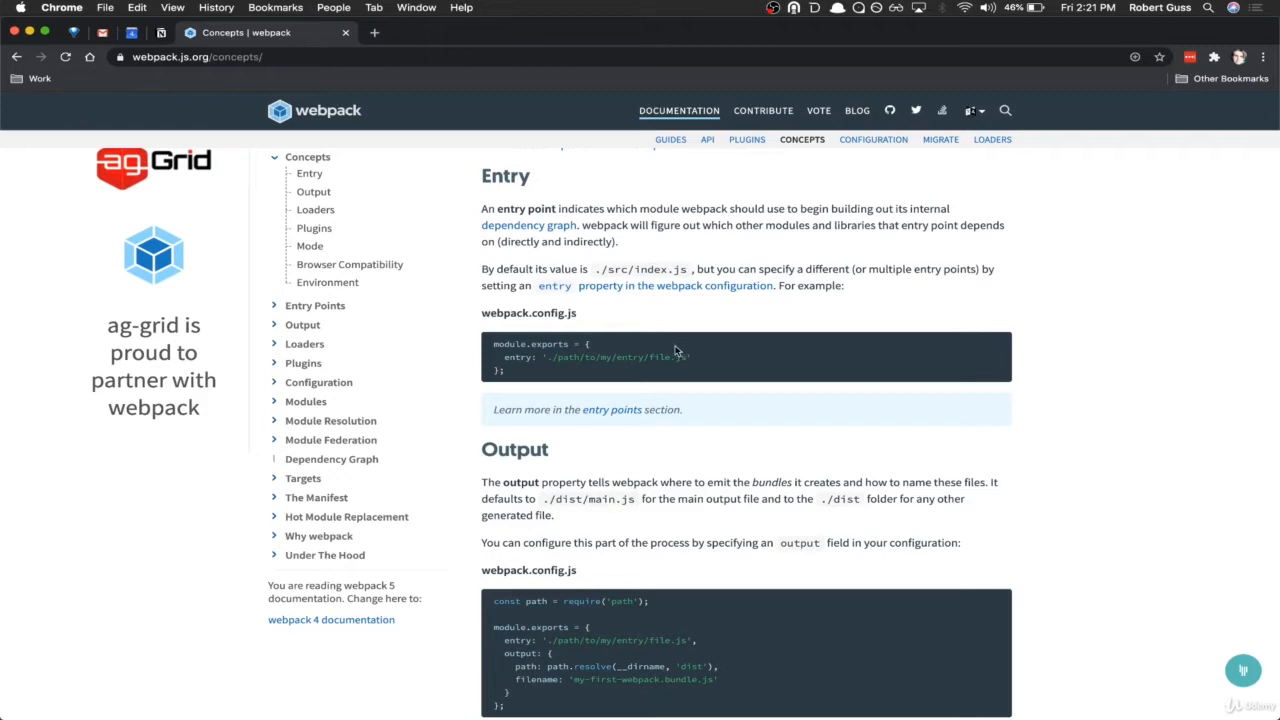
pyautogui.moveTo(663, 356)
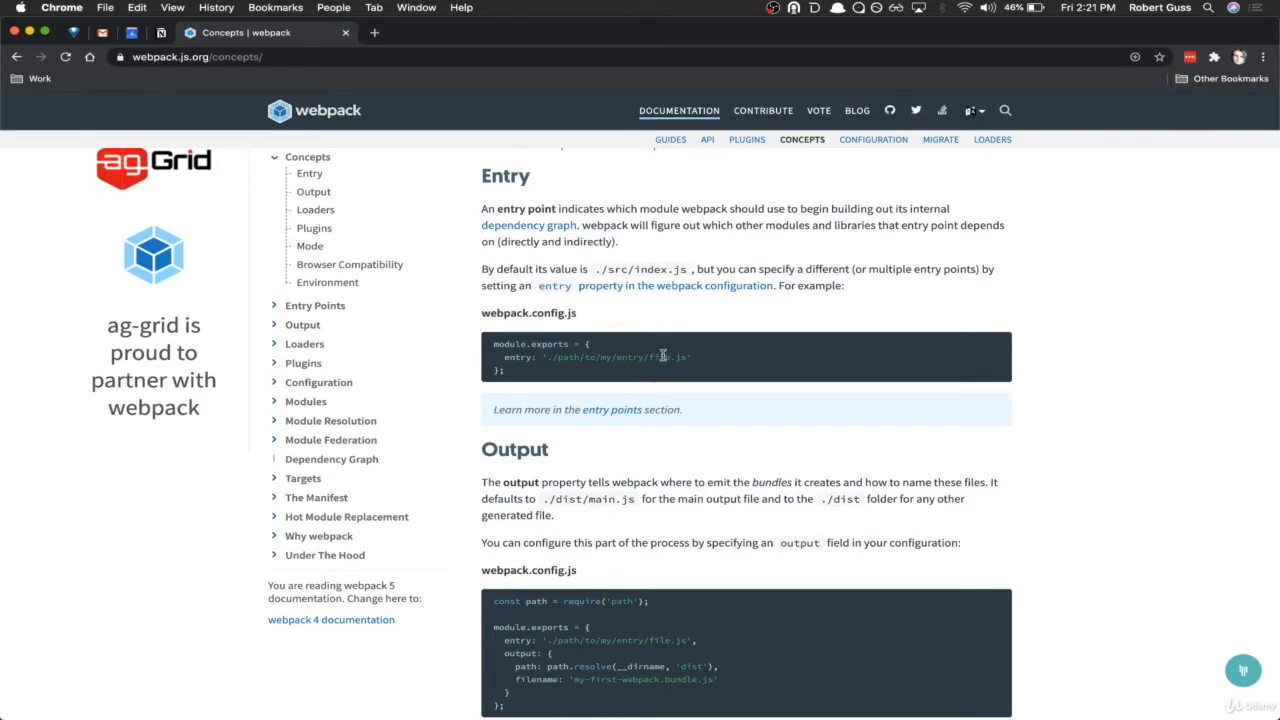
pyautogui.moveTo(681, 357)
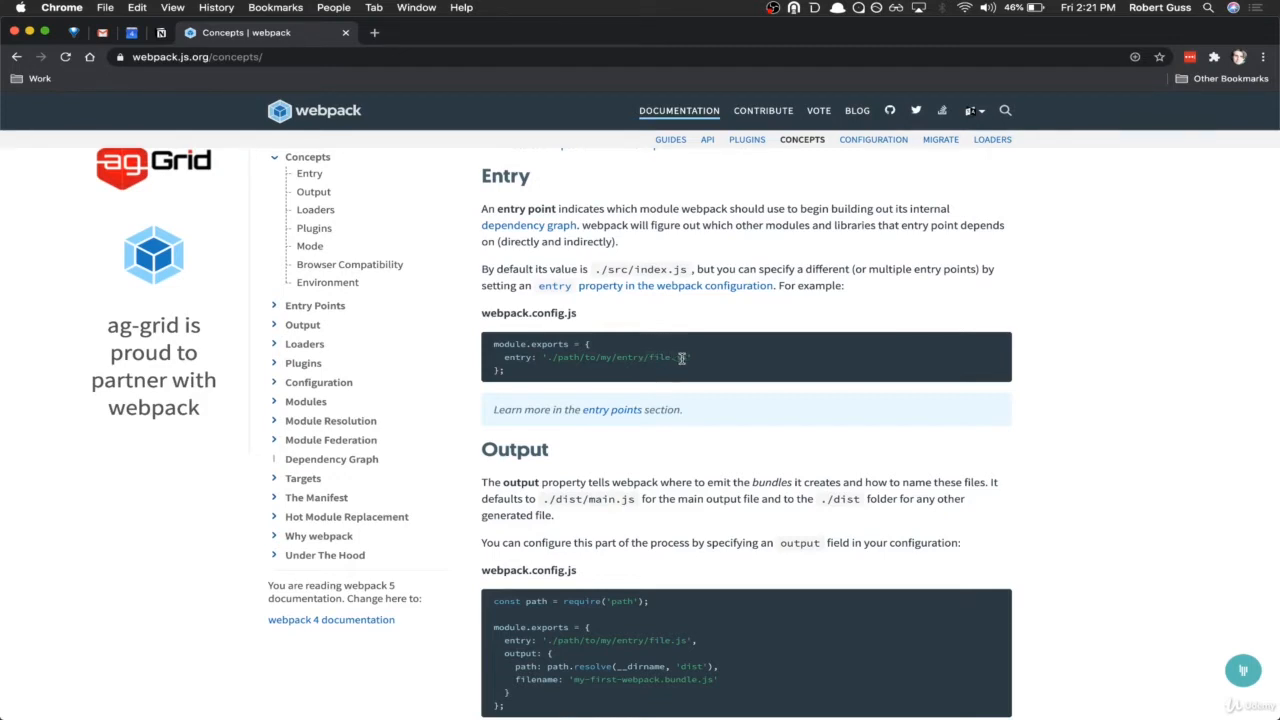
pyautogui.moveTo(1091, 345)
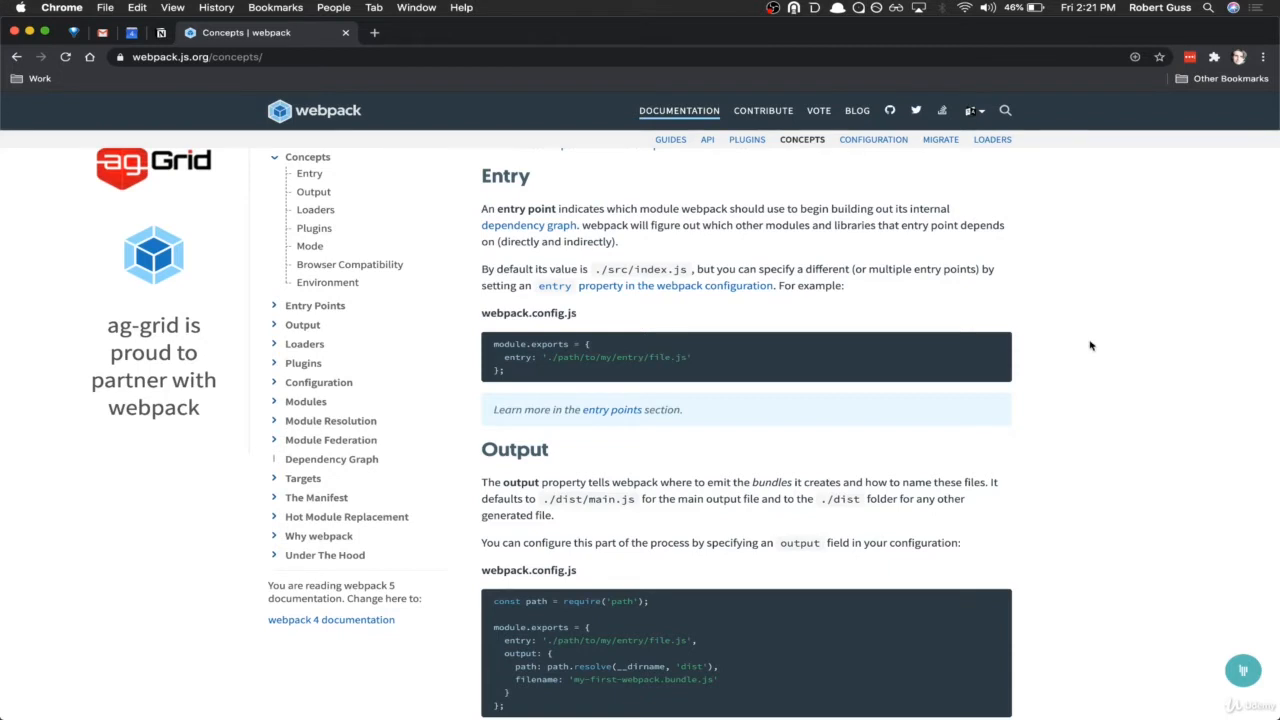
# Step: Scroll past the Output example until the Loaders heading with test and use appears
pyautogui.scroll(-3)
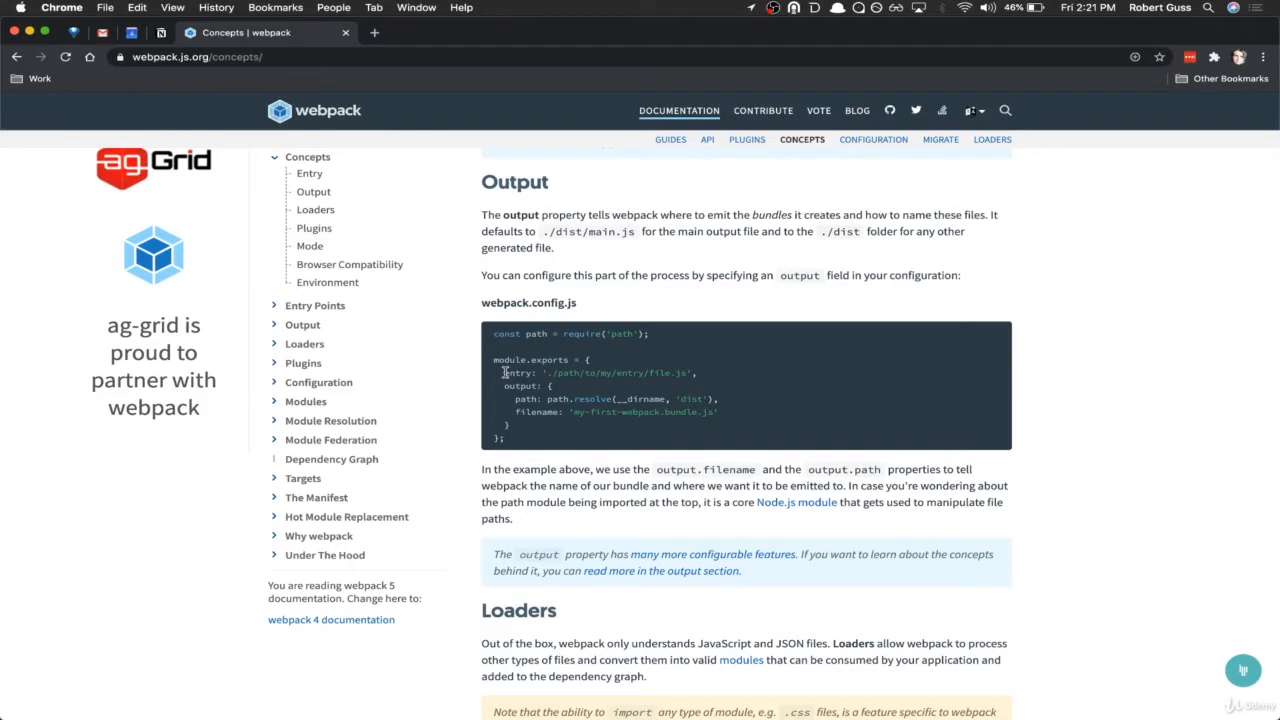
pyautogui.moveTo(592, 410)
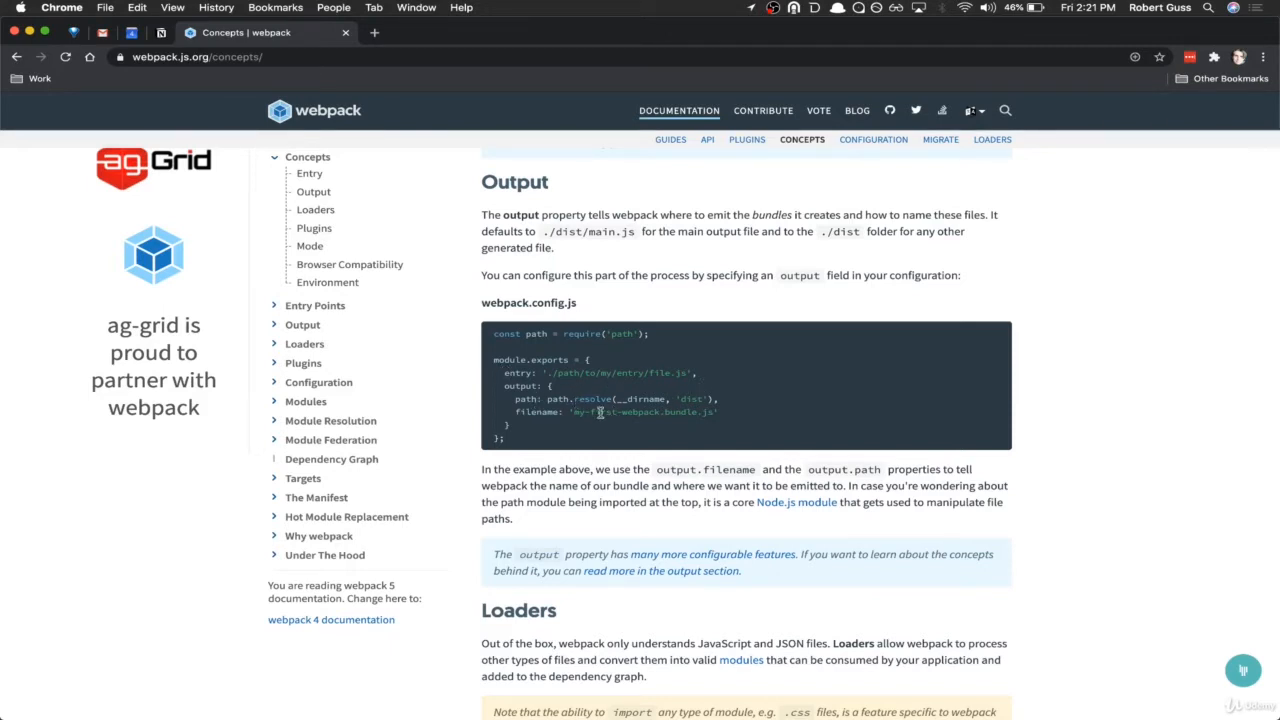
pyautogui.scroll(-3)
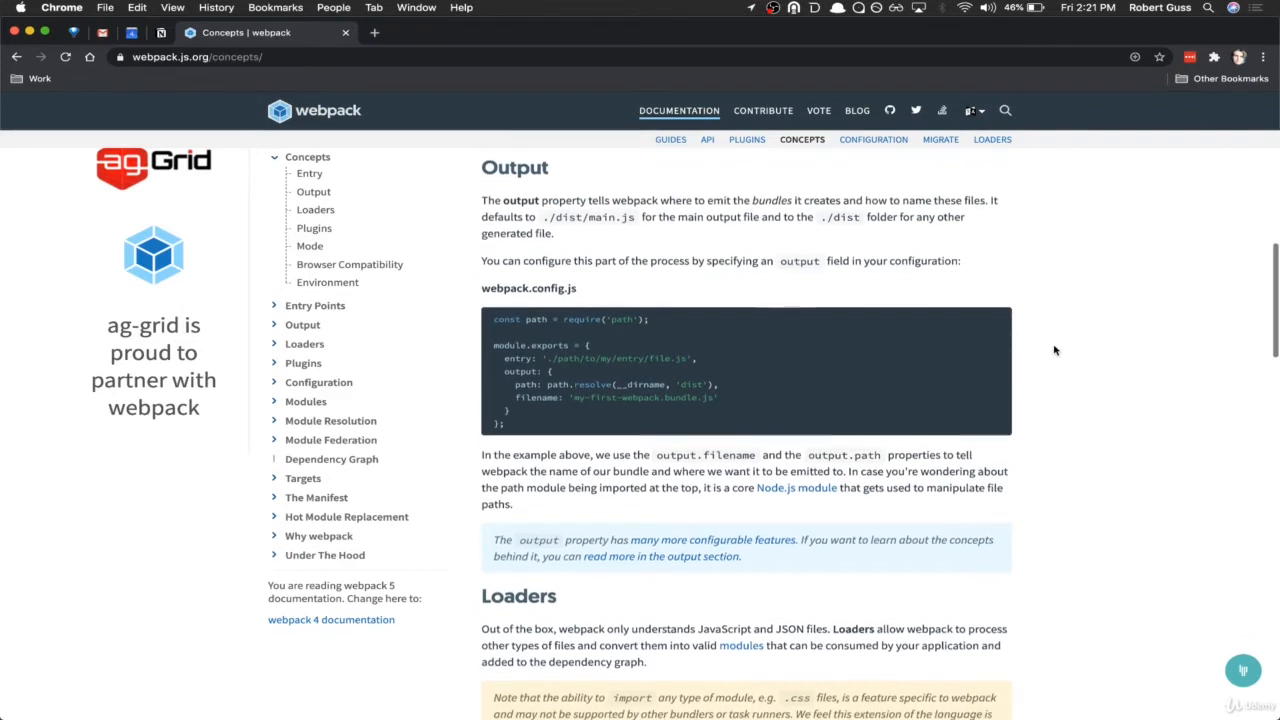
pyautogui.scroll(-3)
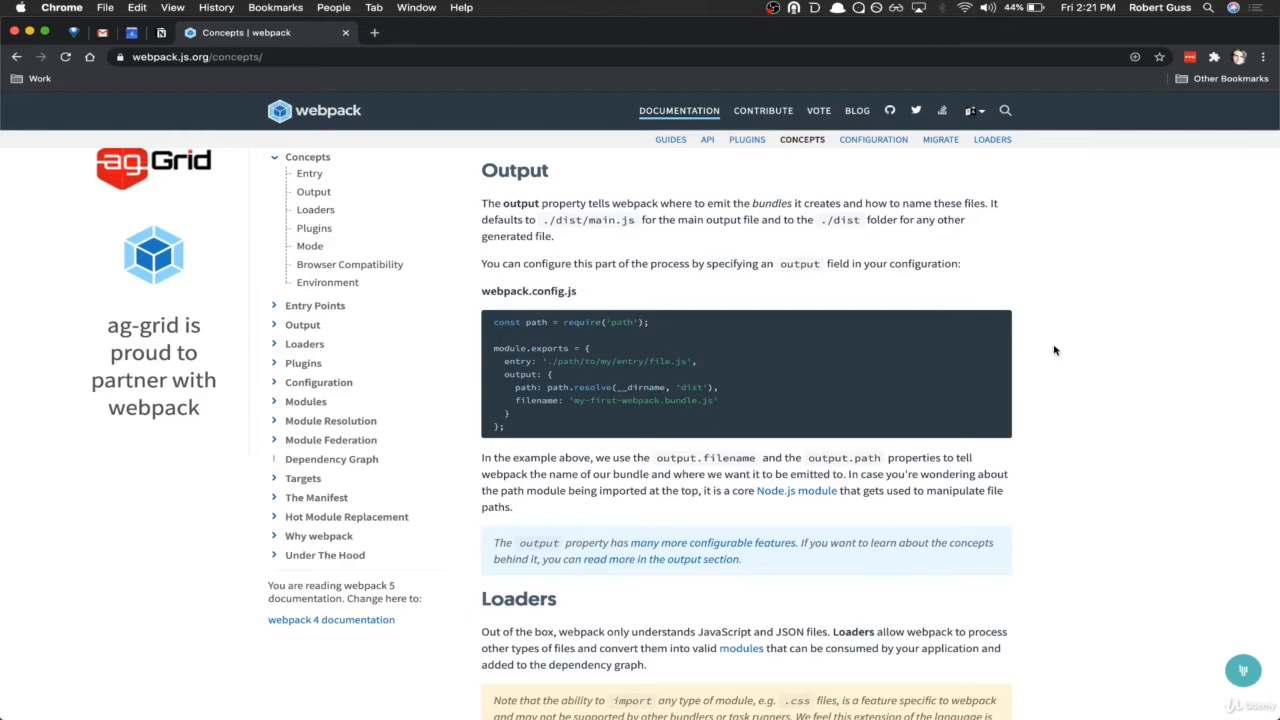
pyautogui.scroll(-3)
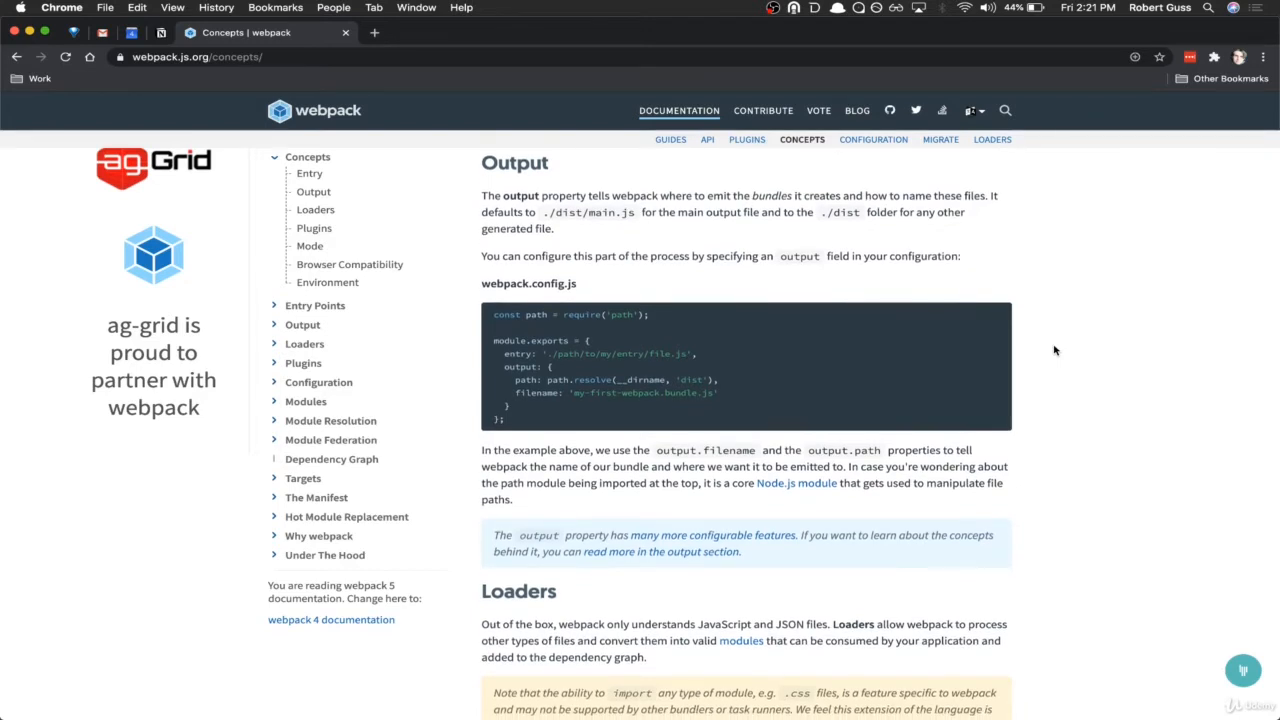
pyautogui.scroll(-3)
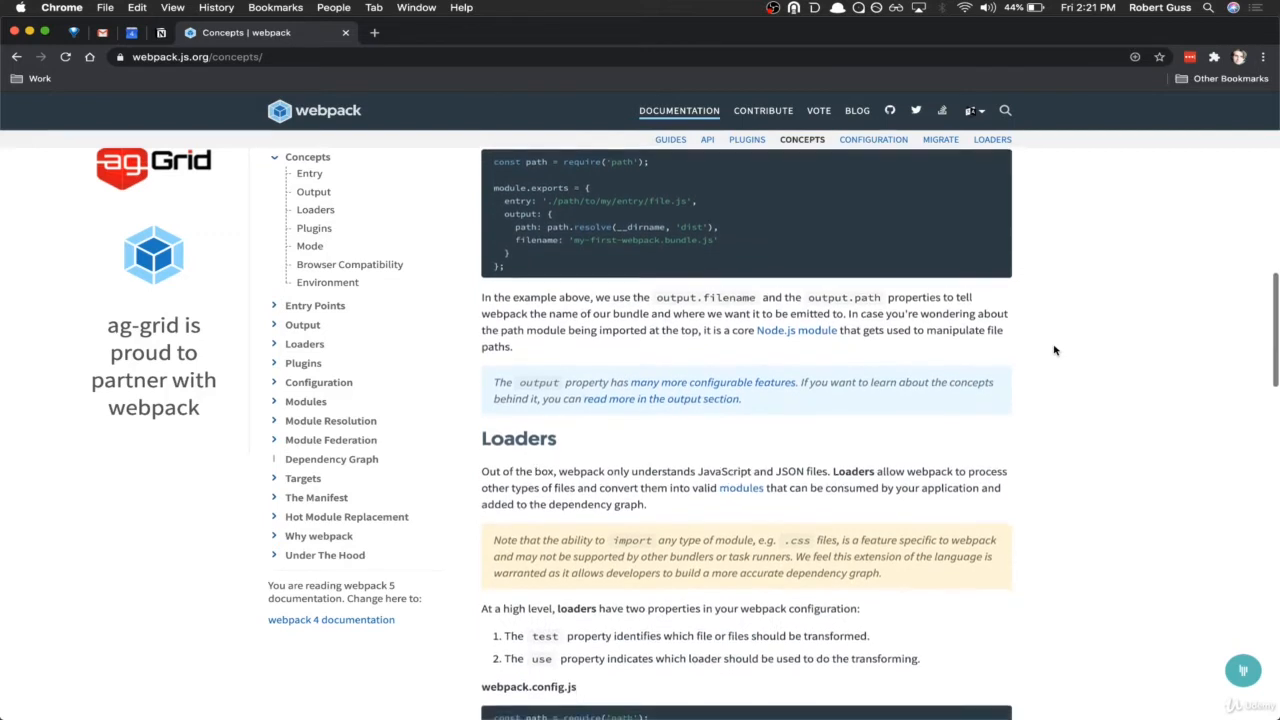
# Step: Scroll through the raw-loader rules example and its notes until the Plugins heading shows
pyautogui.scroll(-3)
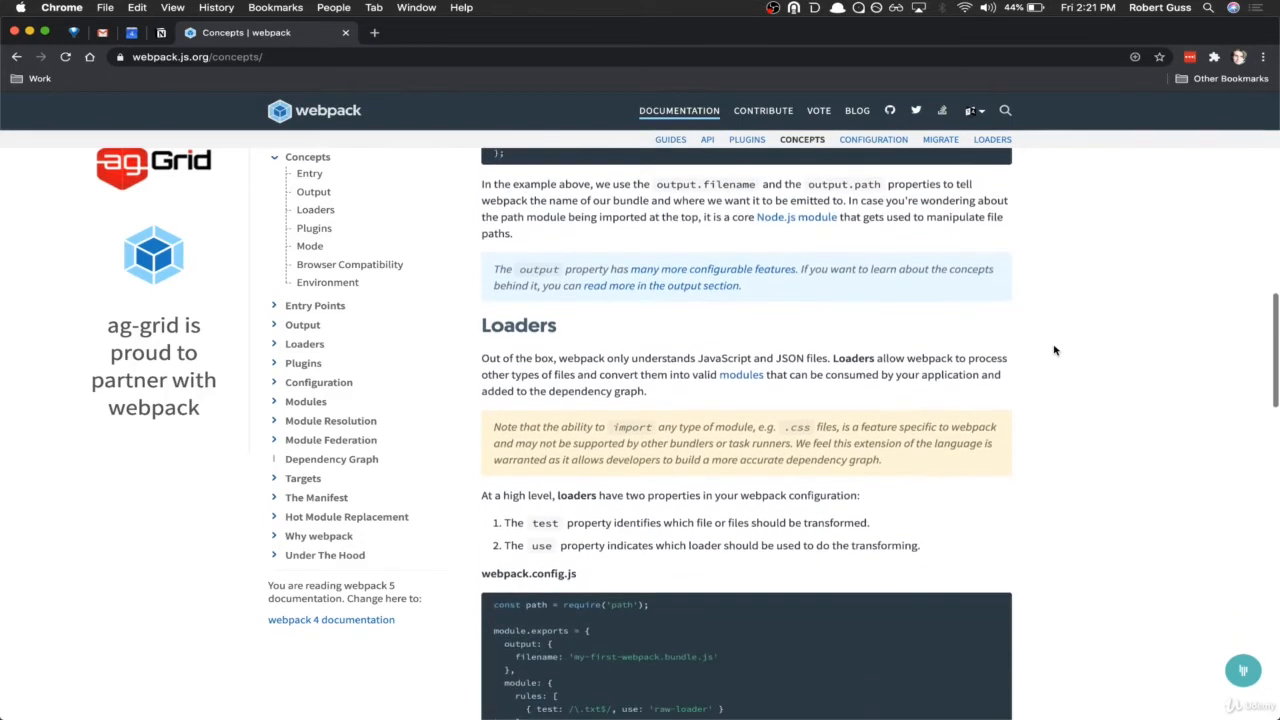
pyautogui.scroll(-3)
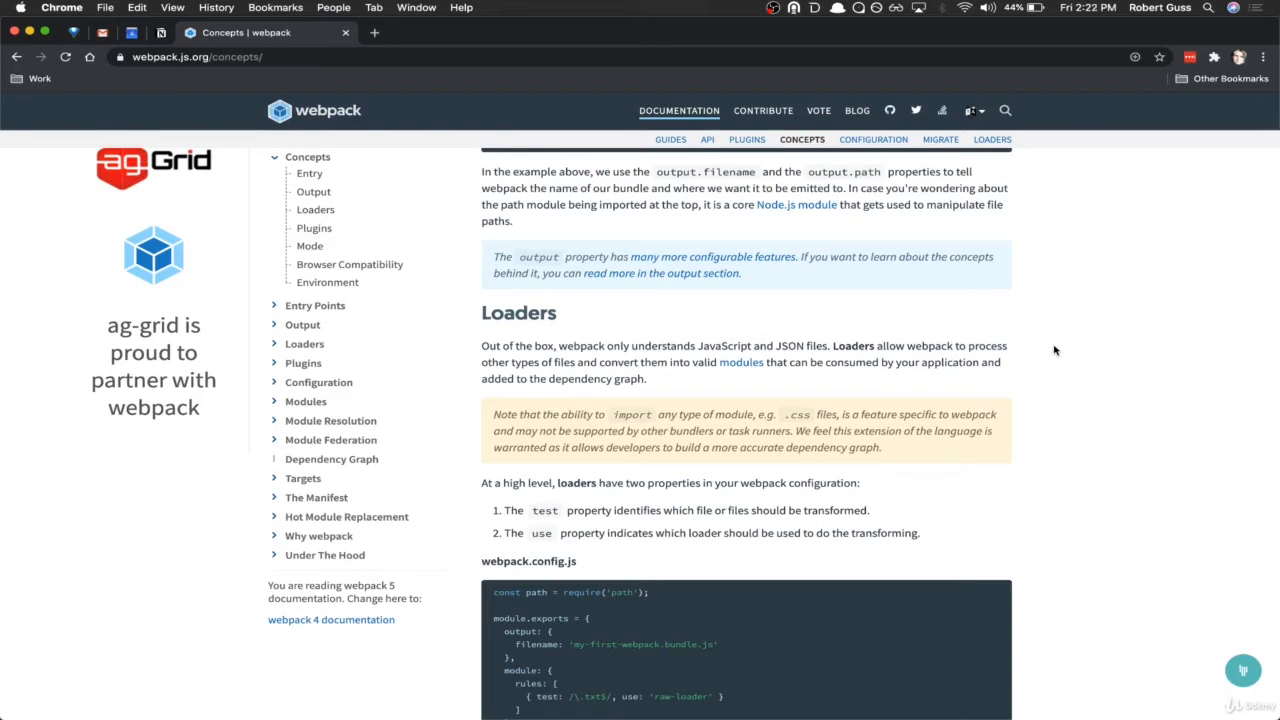
pyautogui.scroll(-3)
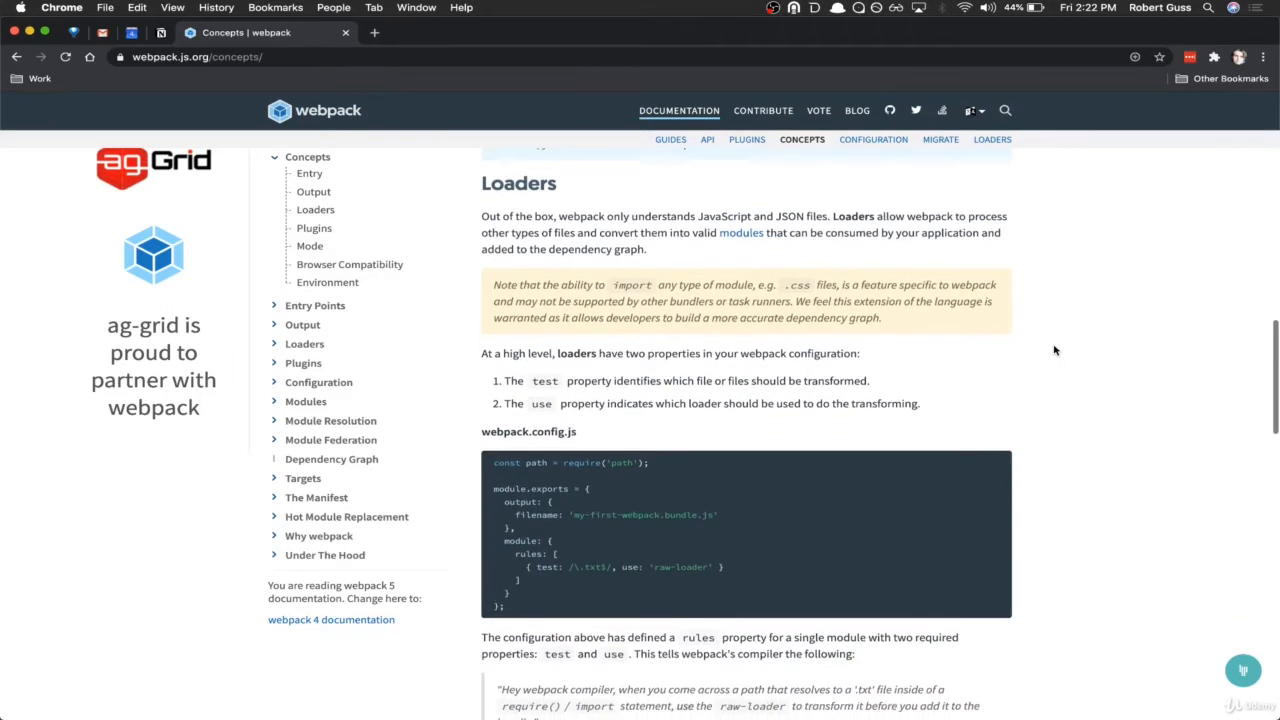
pyautogui.scroll(-3)
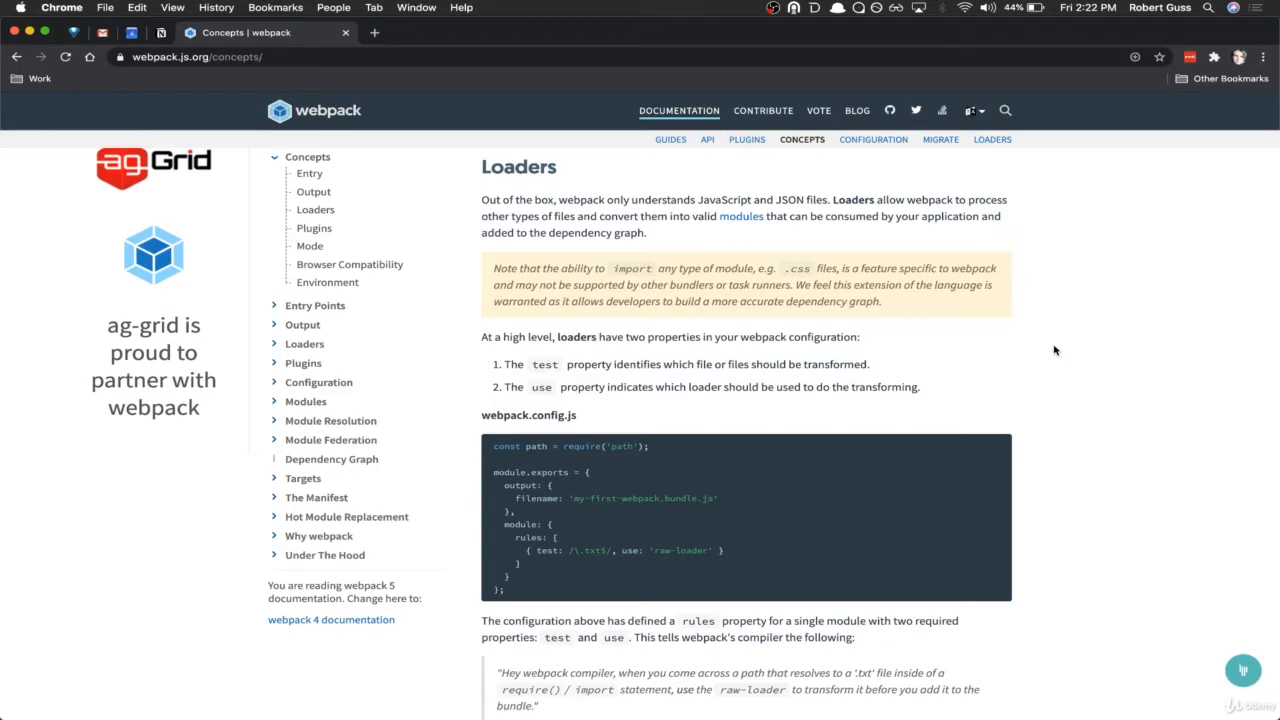
pyautogui.scroll(-3)
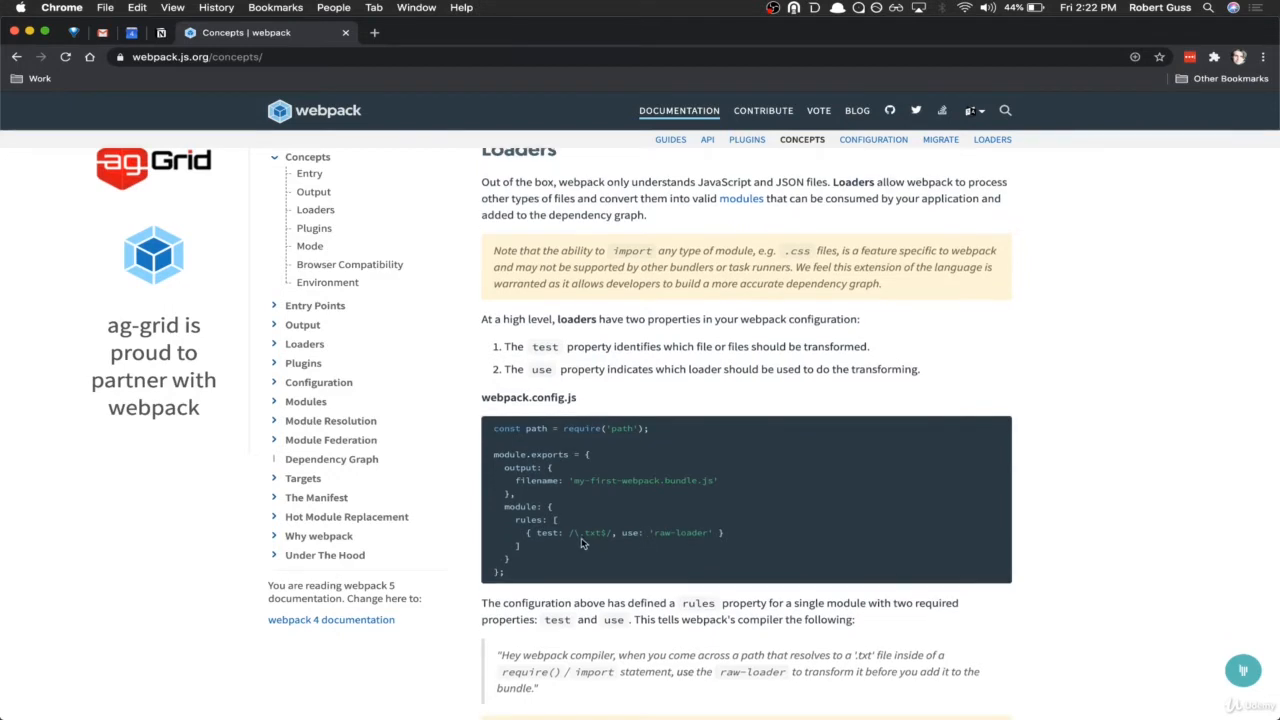
pyautogui.moveTo(760, 538)
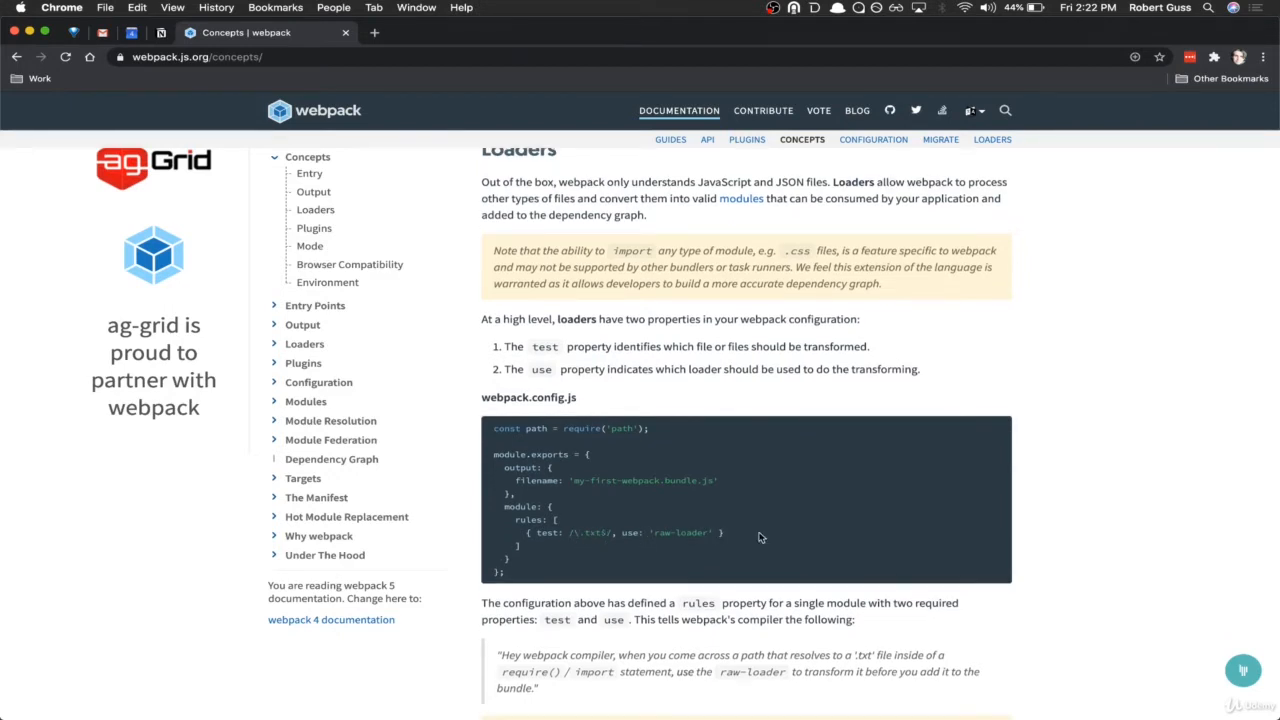
pyautogui.moveTo(650, 478)
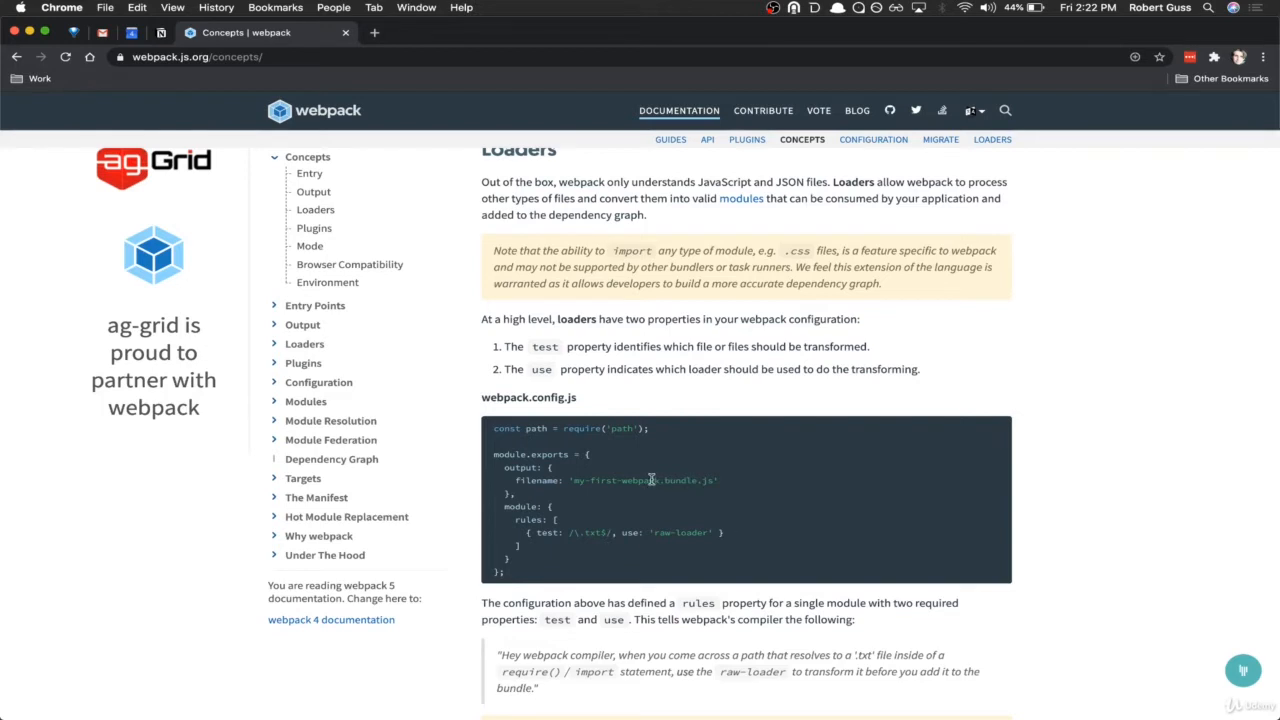
pyautogui.moveTo(668, 533)
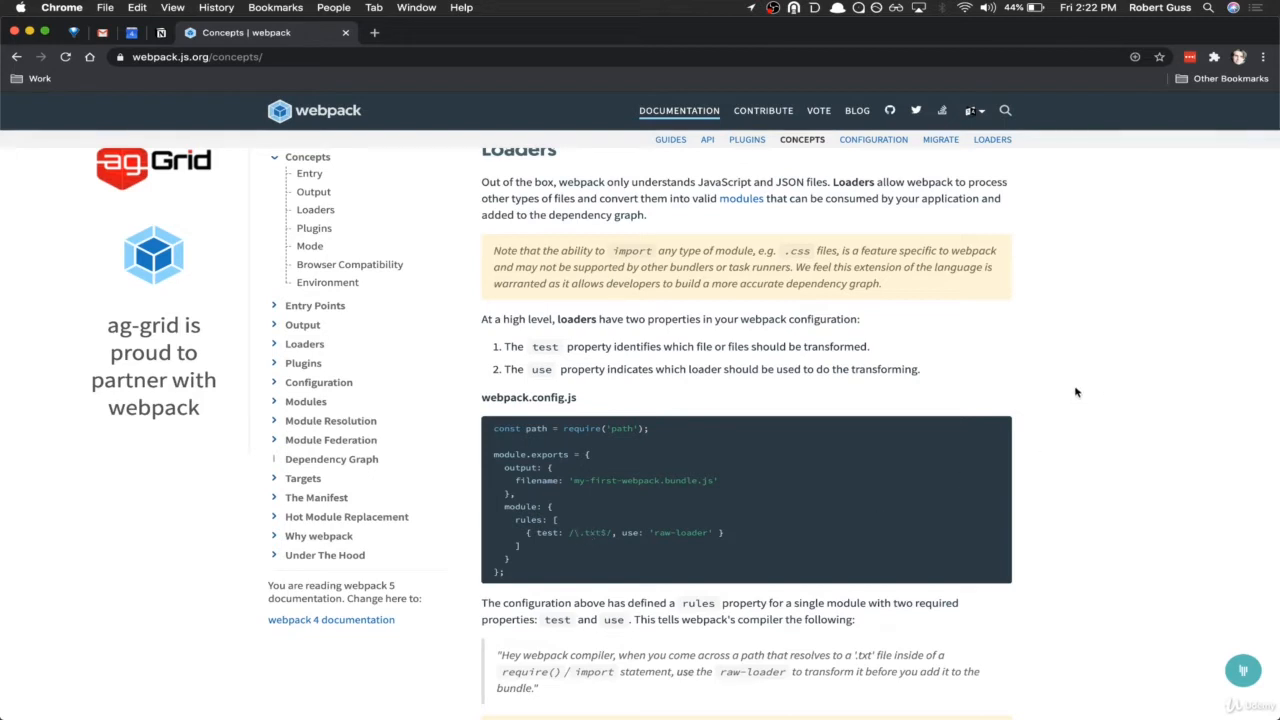
pyautogui.scroll(-3)
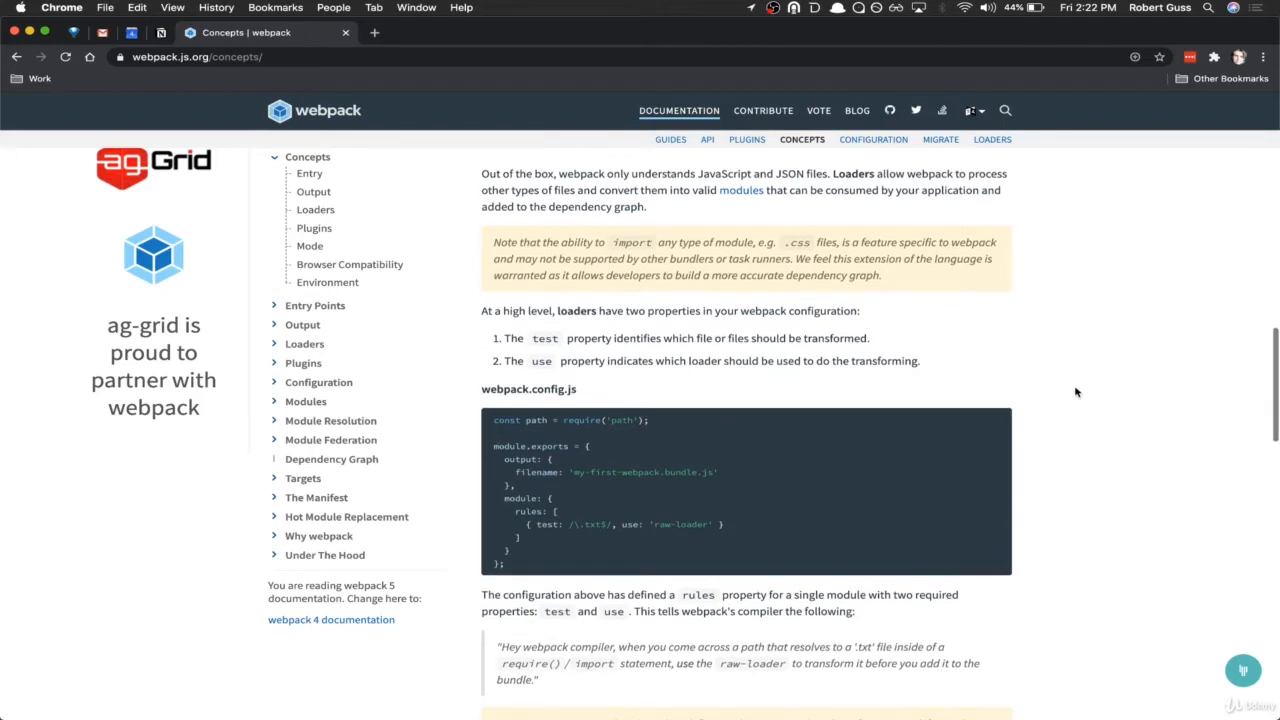
pyautogui.scroll(-3)
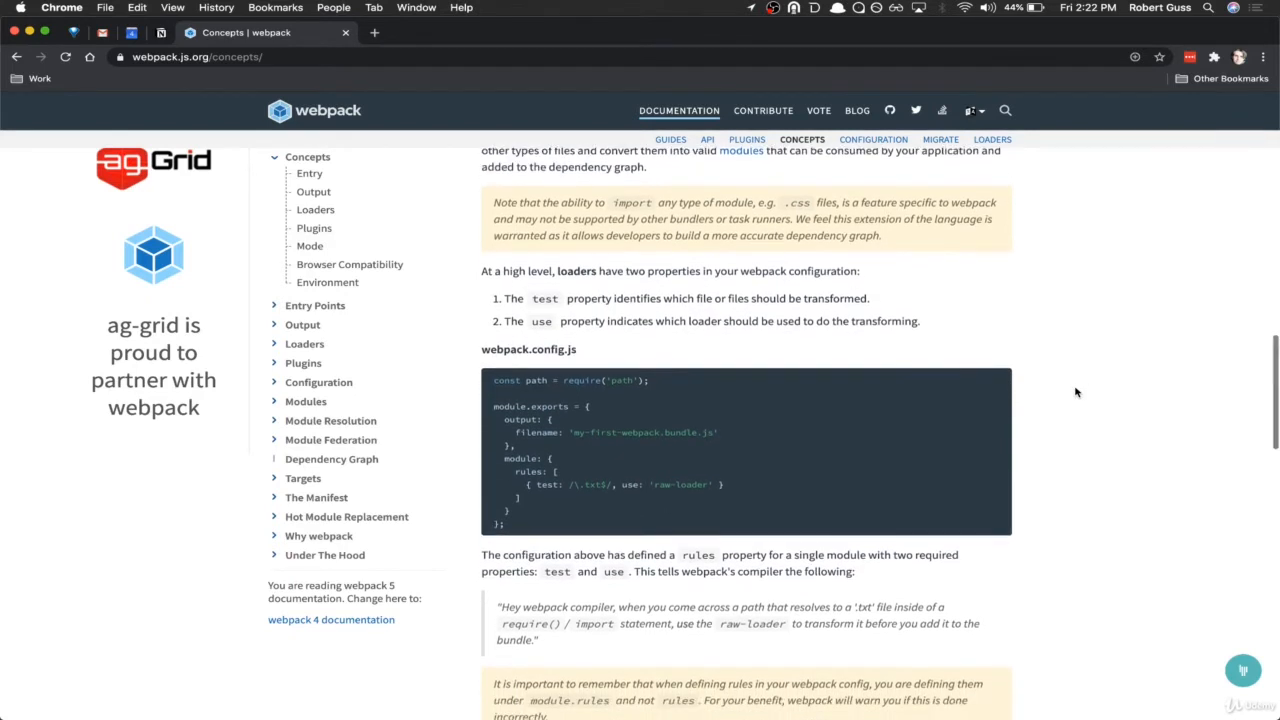
pyautogui.scroll(-3)
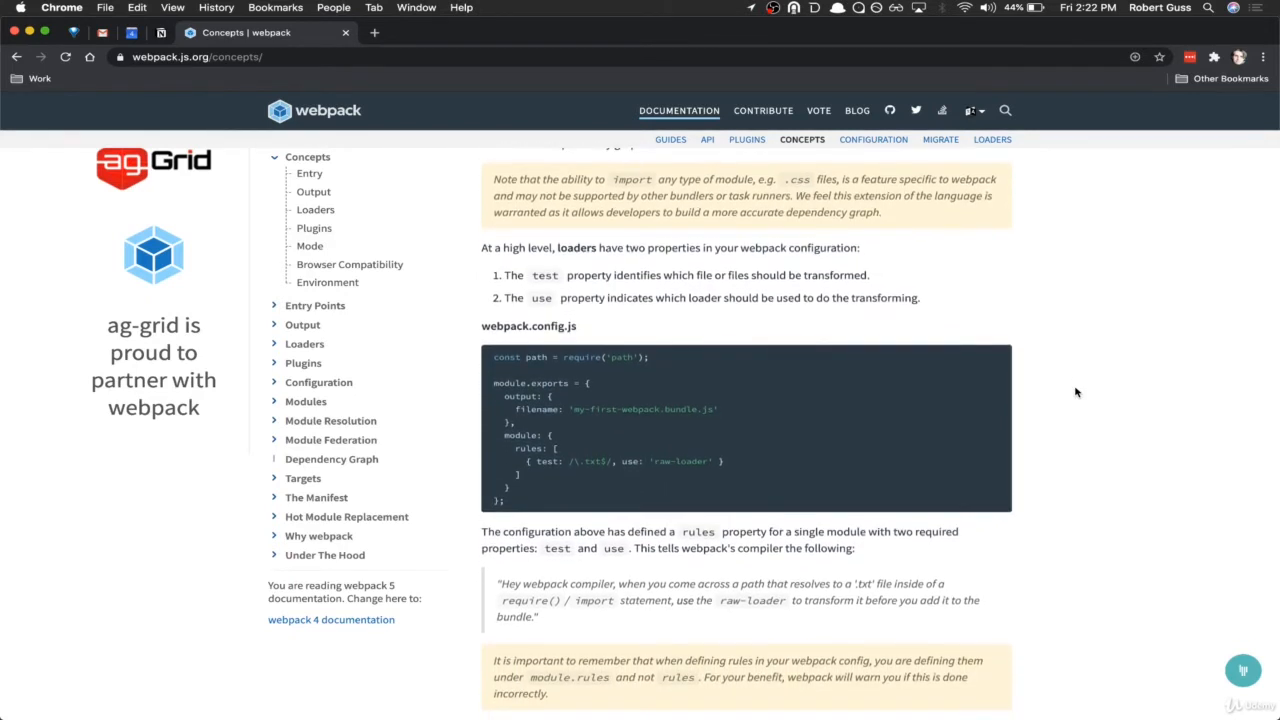
pyautogui.scroll(-3)
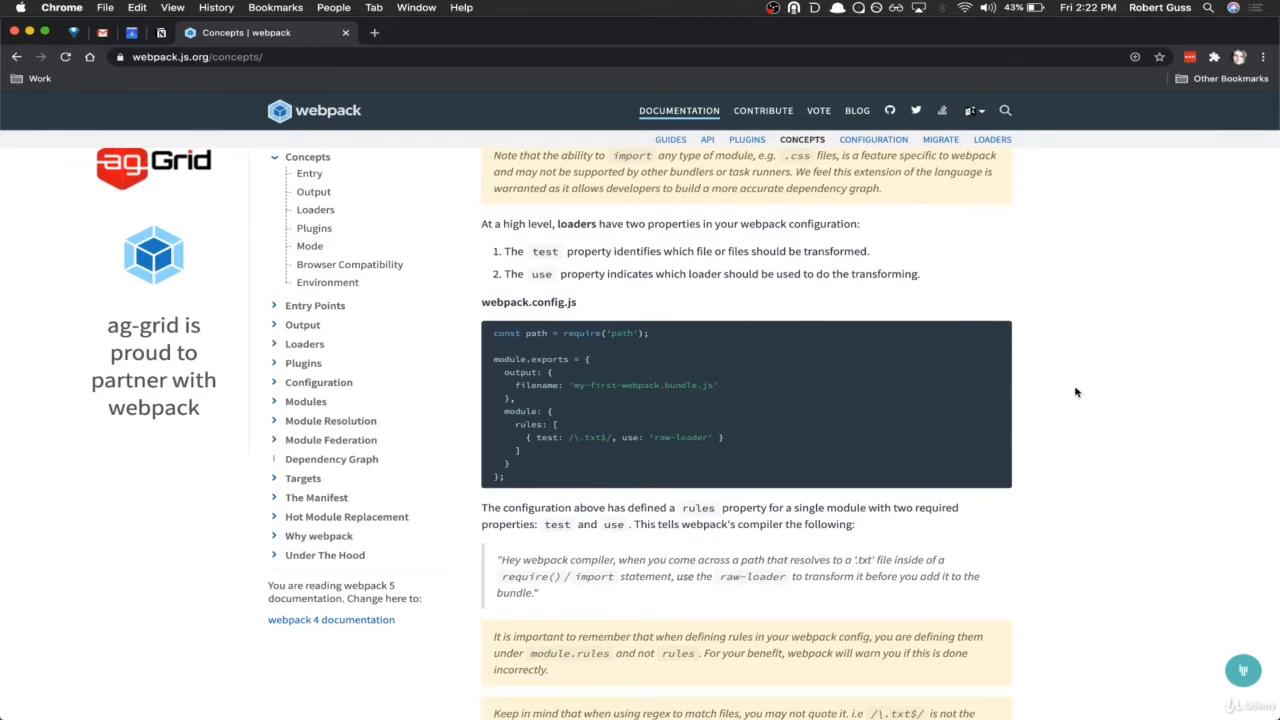
pyautogui.scroll(-3)
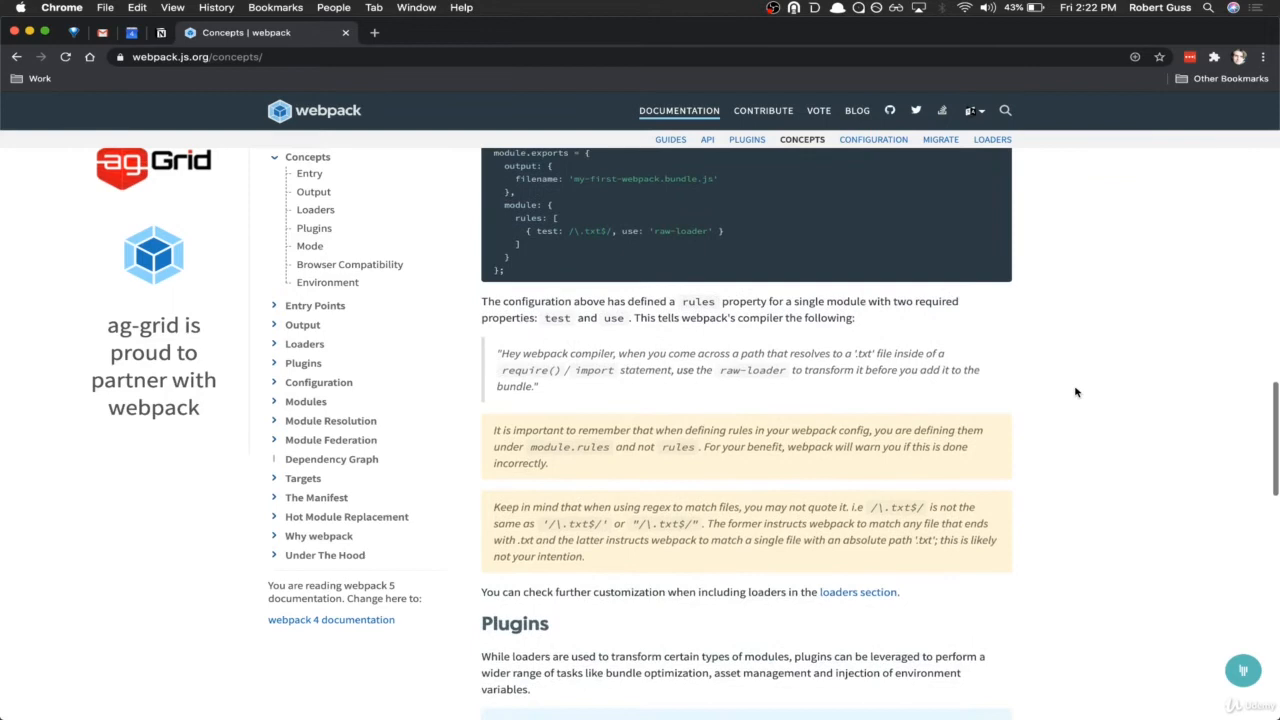
# Step: Scroll past the HtmlWebpackPlugin config example until the Mode heading appears
pyautogui.scroll(-3)
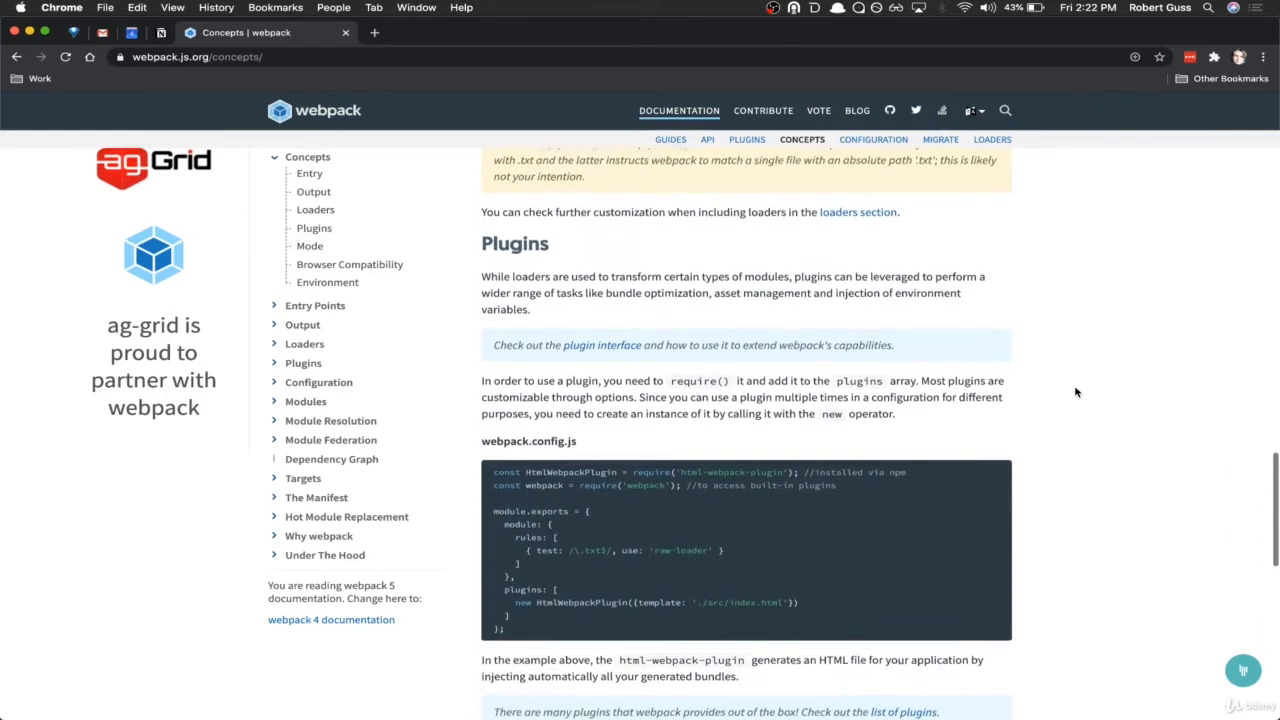
pyautogui.scroll(-3)
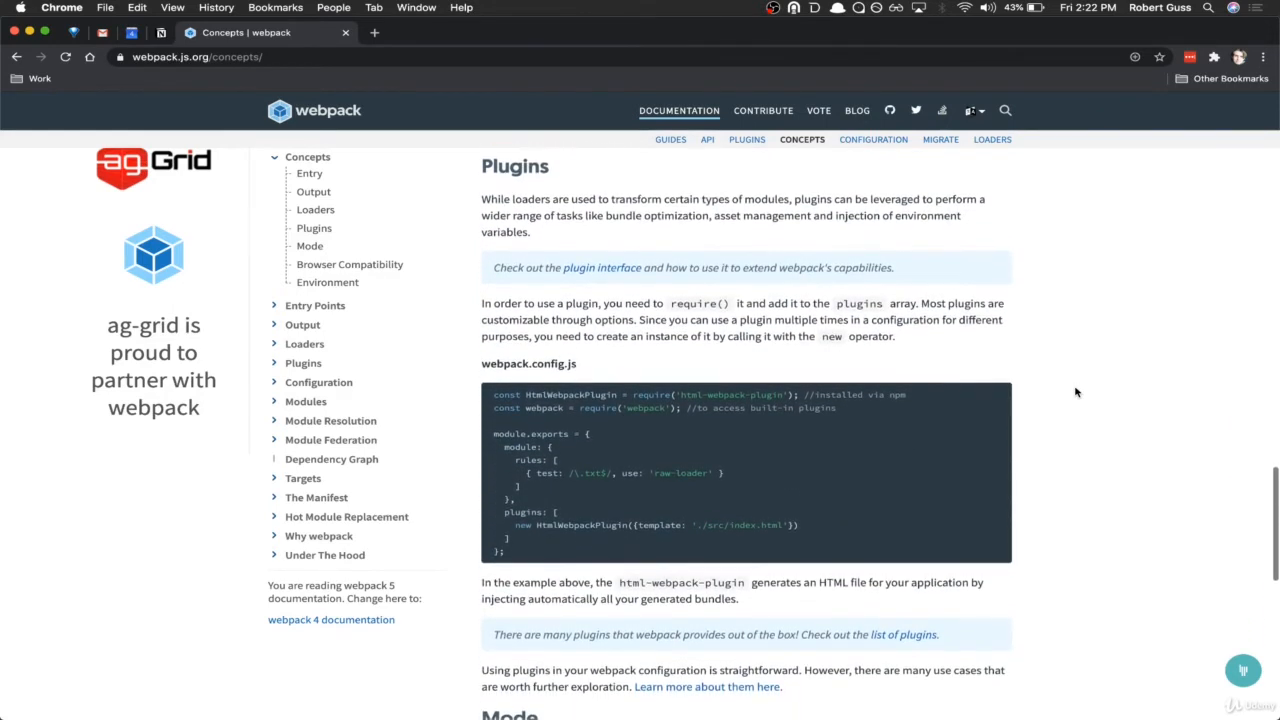
pyautogui.scroll(-3)
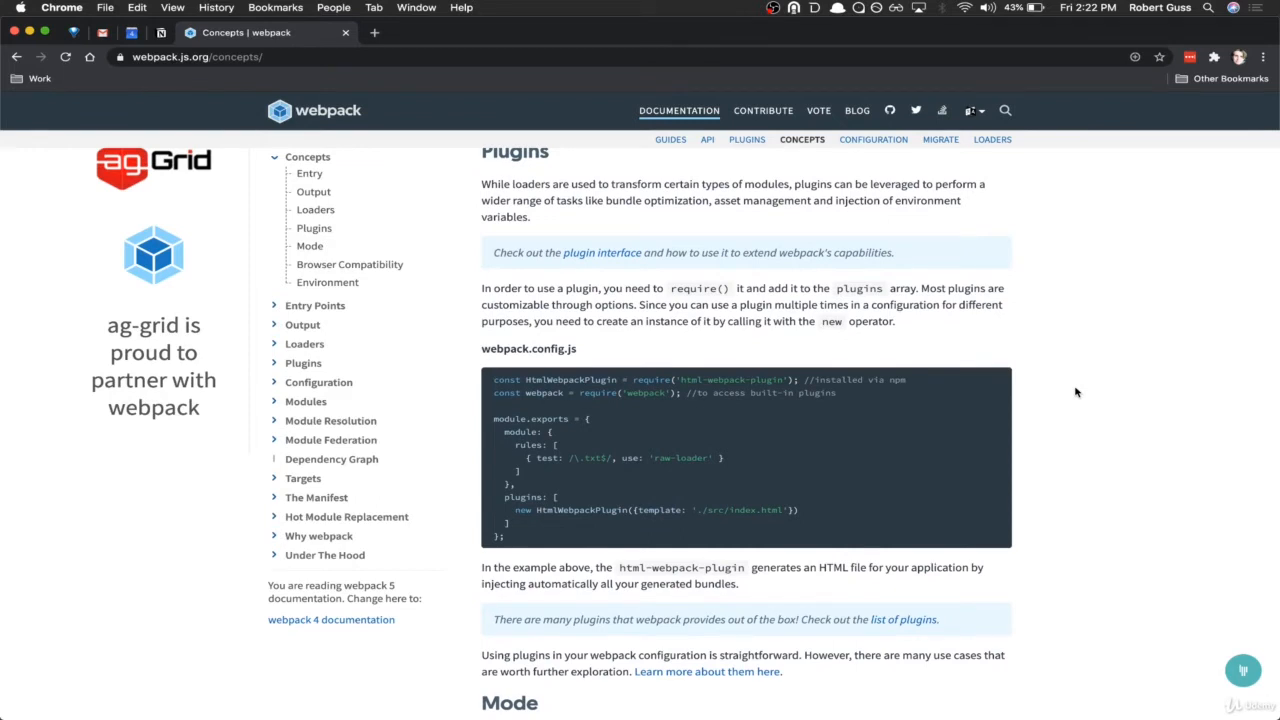
pyautogui.scroll(-3)
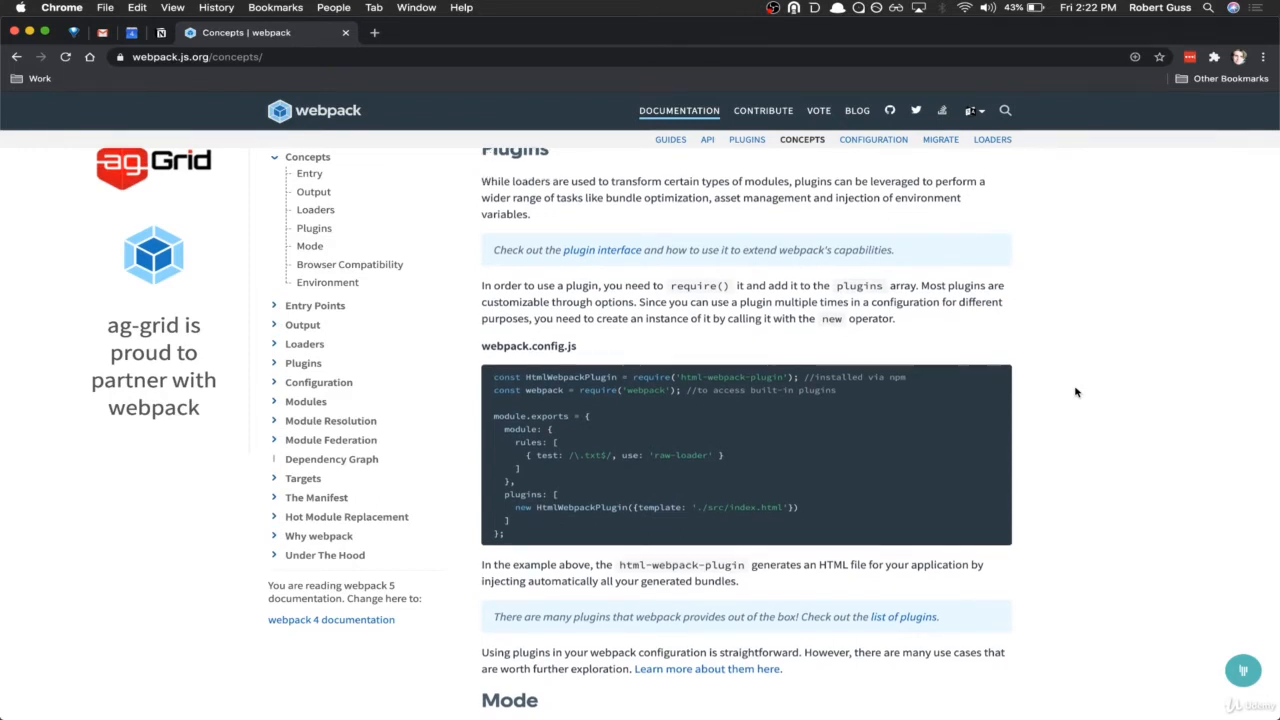
pyautogui.scroll(-3)
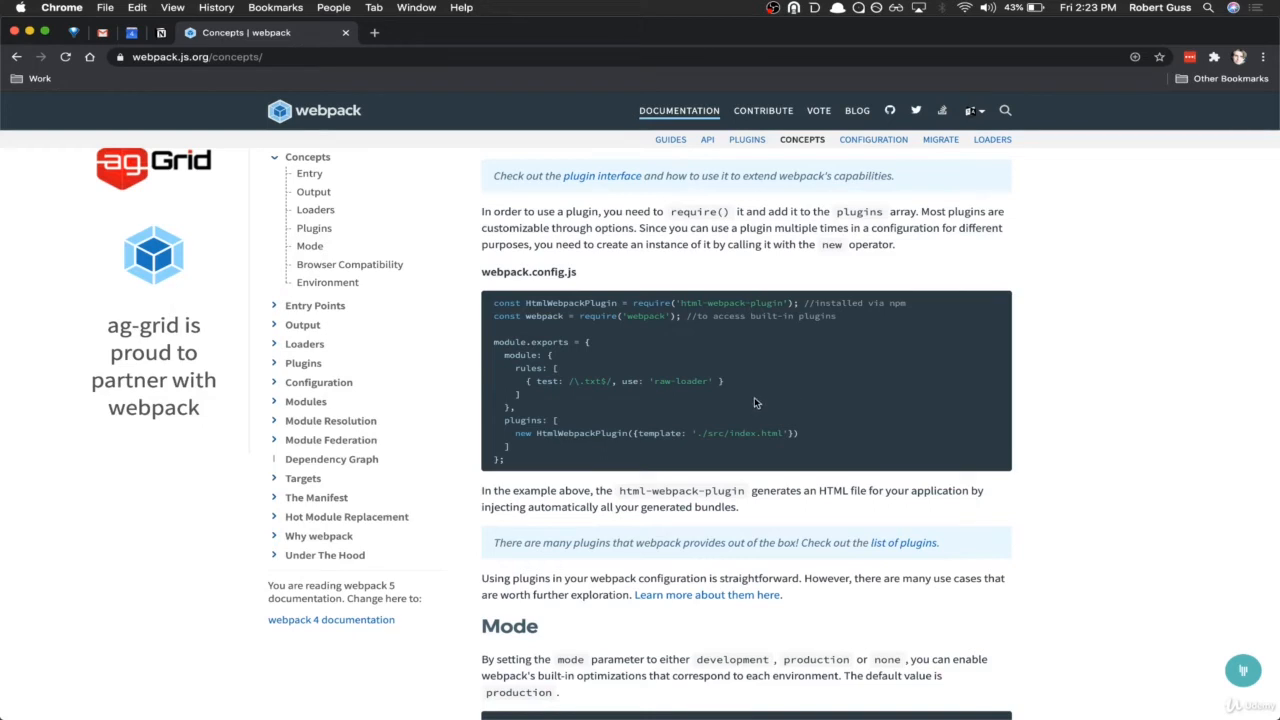
pyautogui.moveTo(748, 405)
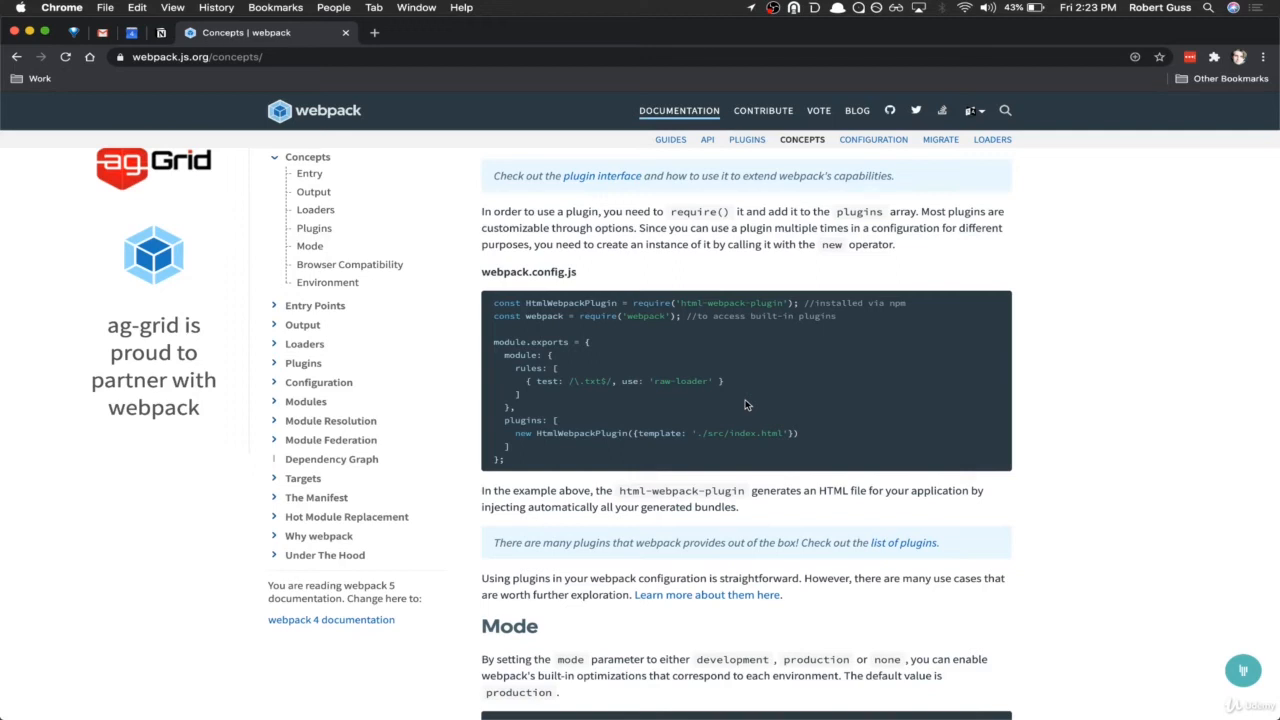
# Step: Scroll to the Mode parameter explanation and example, reaching Browser Compatibility and Environment
pyautogui.scroll(-3)
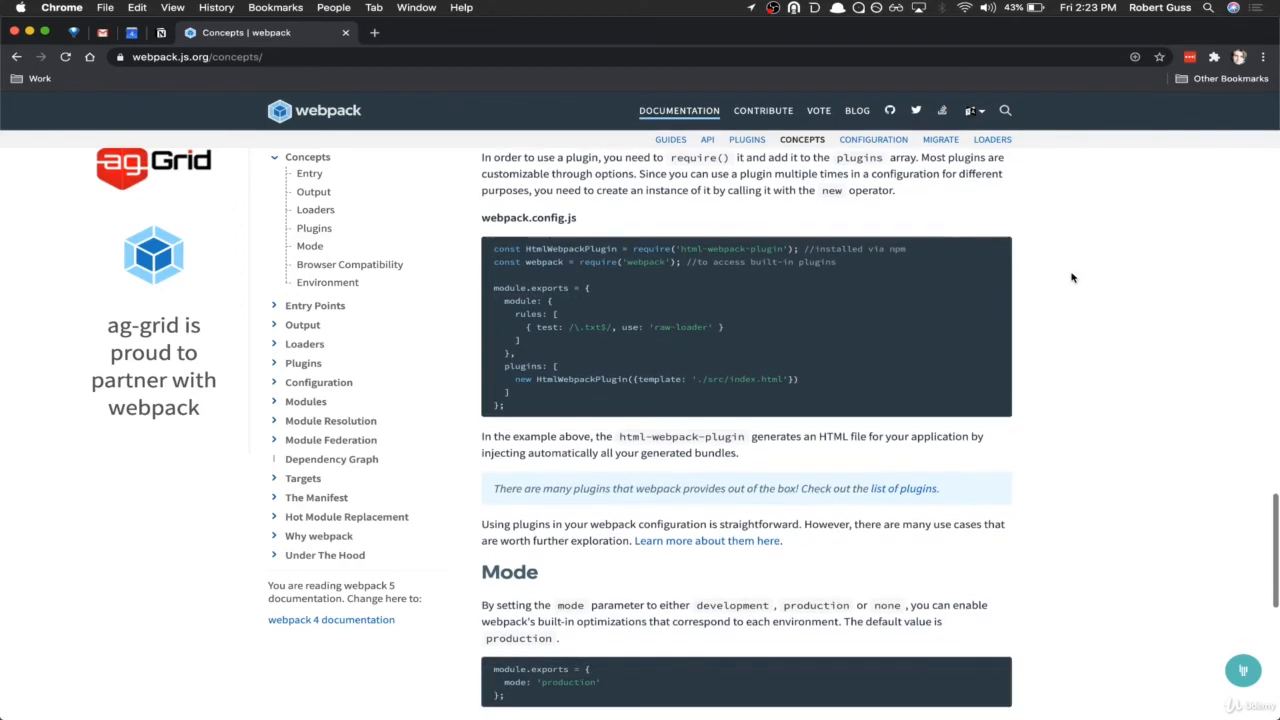
pyautogui.scroll(-3)
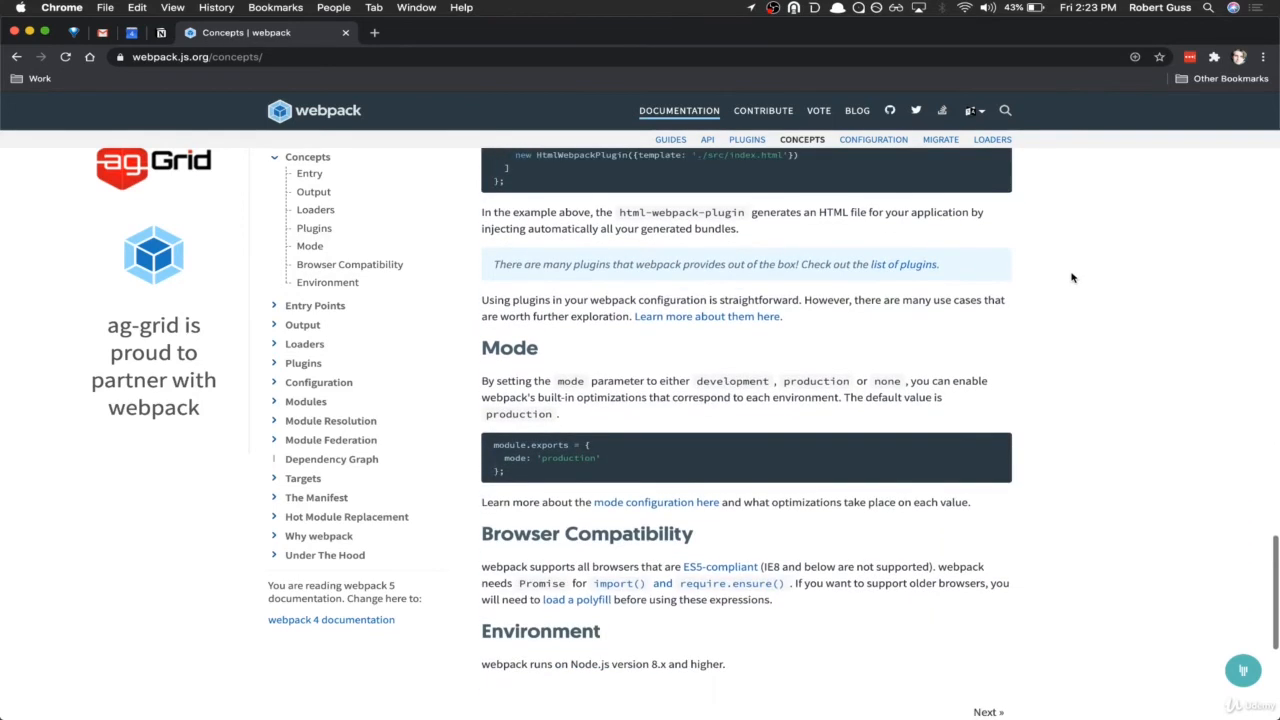
pyautogui.scroll(-3)
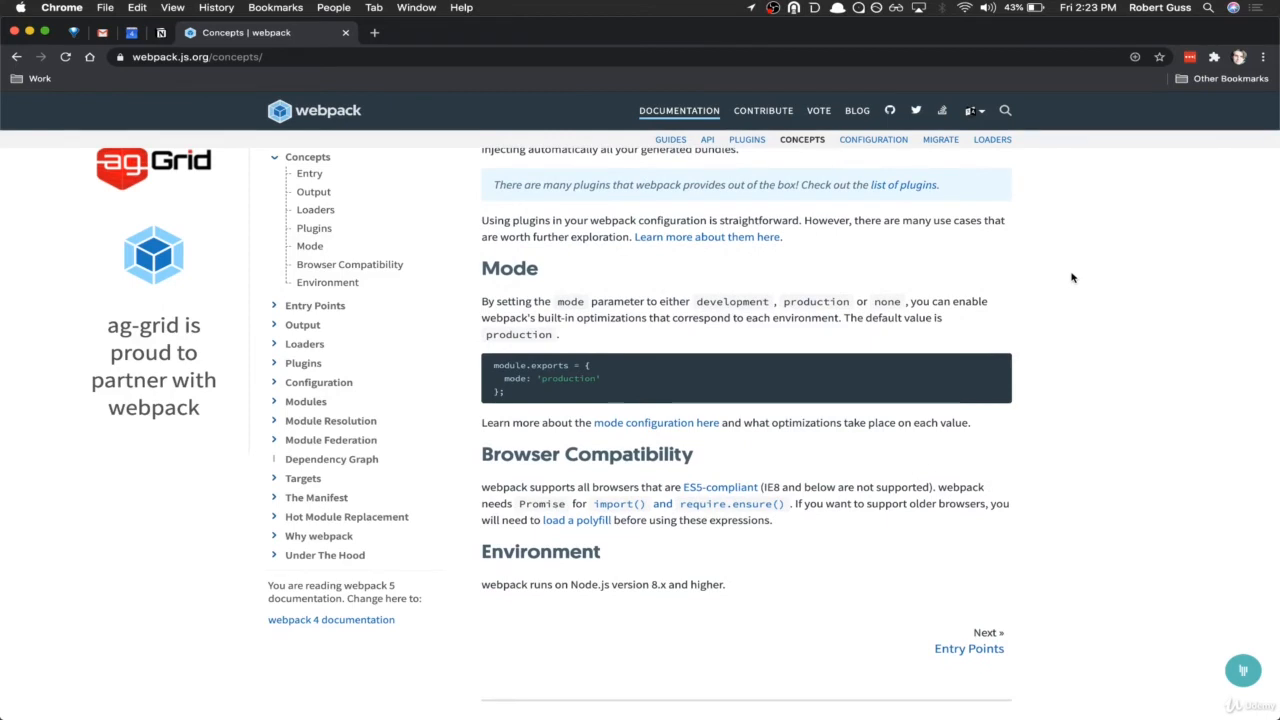
pyautogui.scroll(-3)
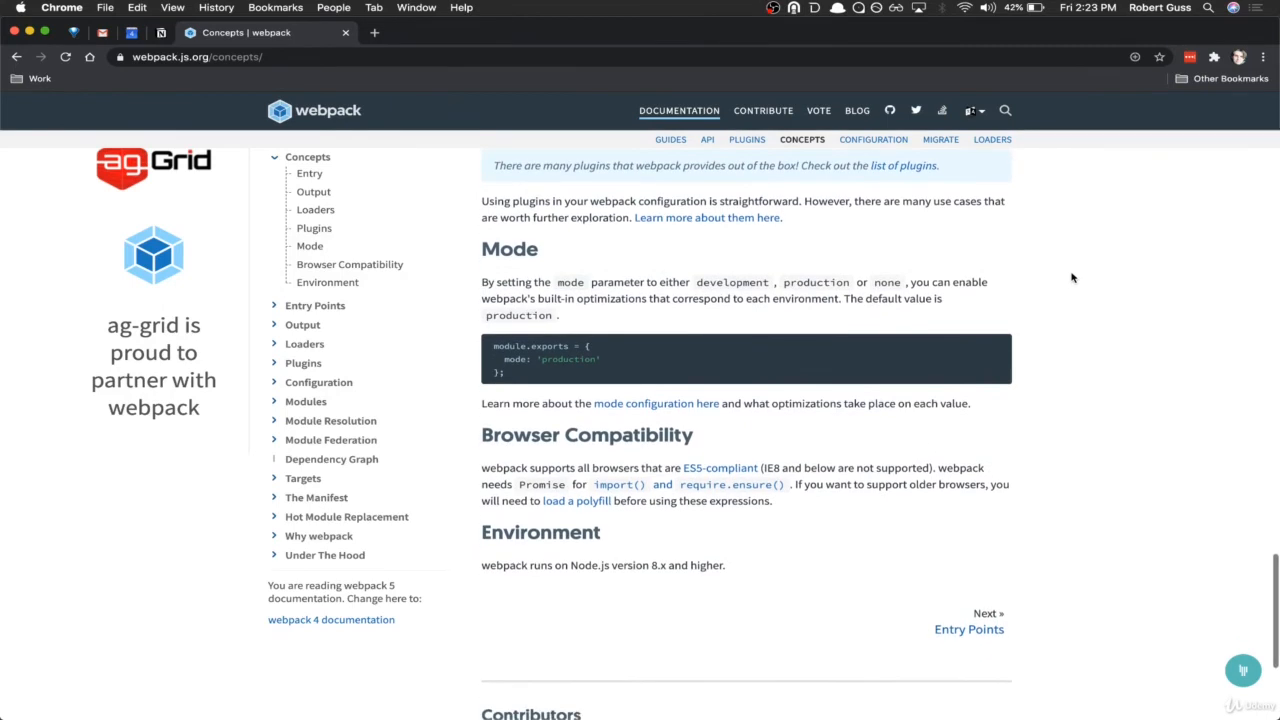
pyautogui.moveTo(728, 258)
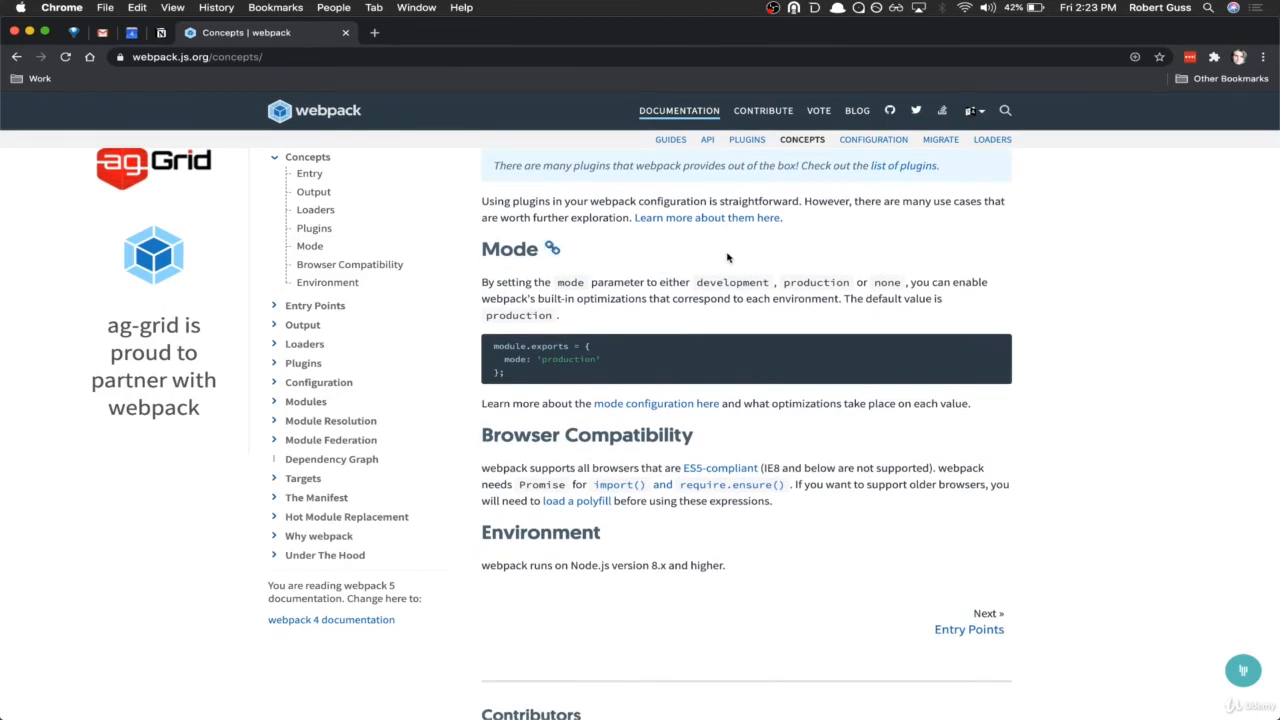
pyautogui.moveTo(702, 262)
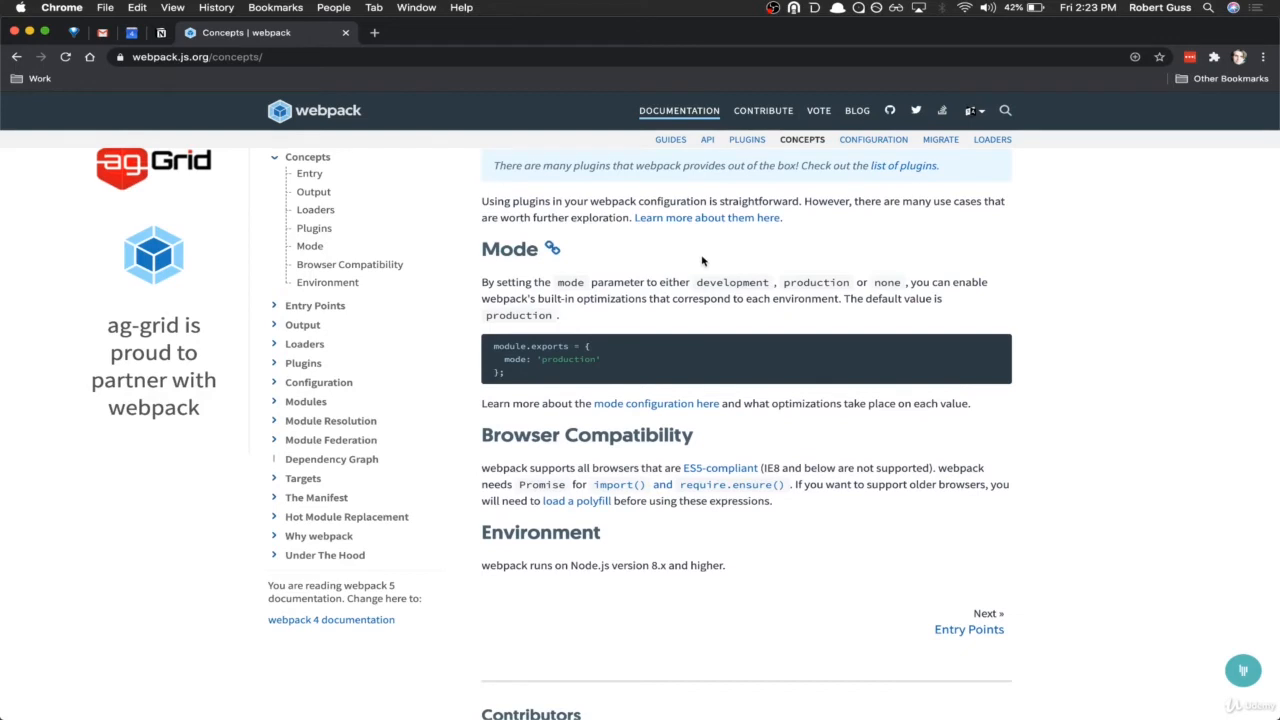
pyautogui.moveTo(692, 262)
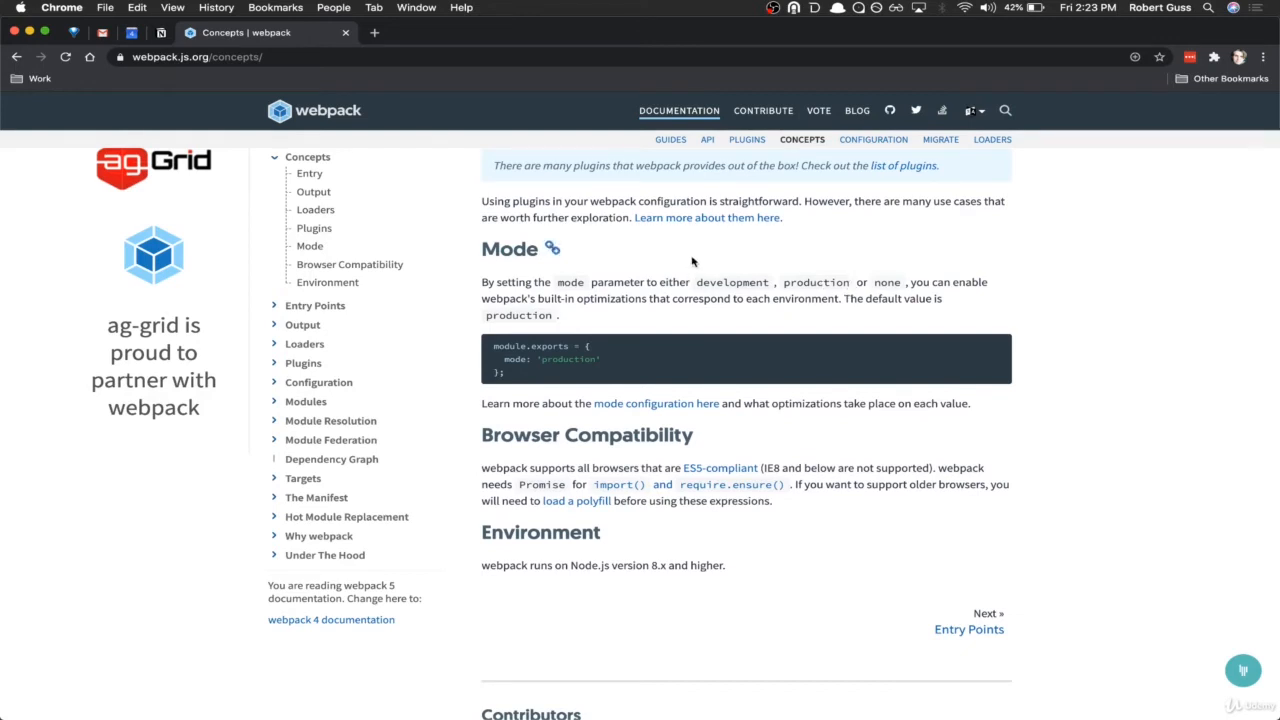
pyautogui.moveTo(654, 266)
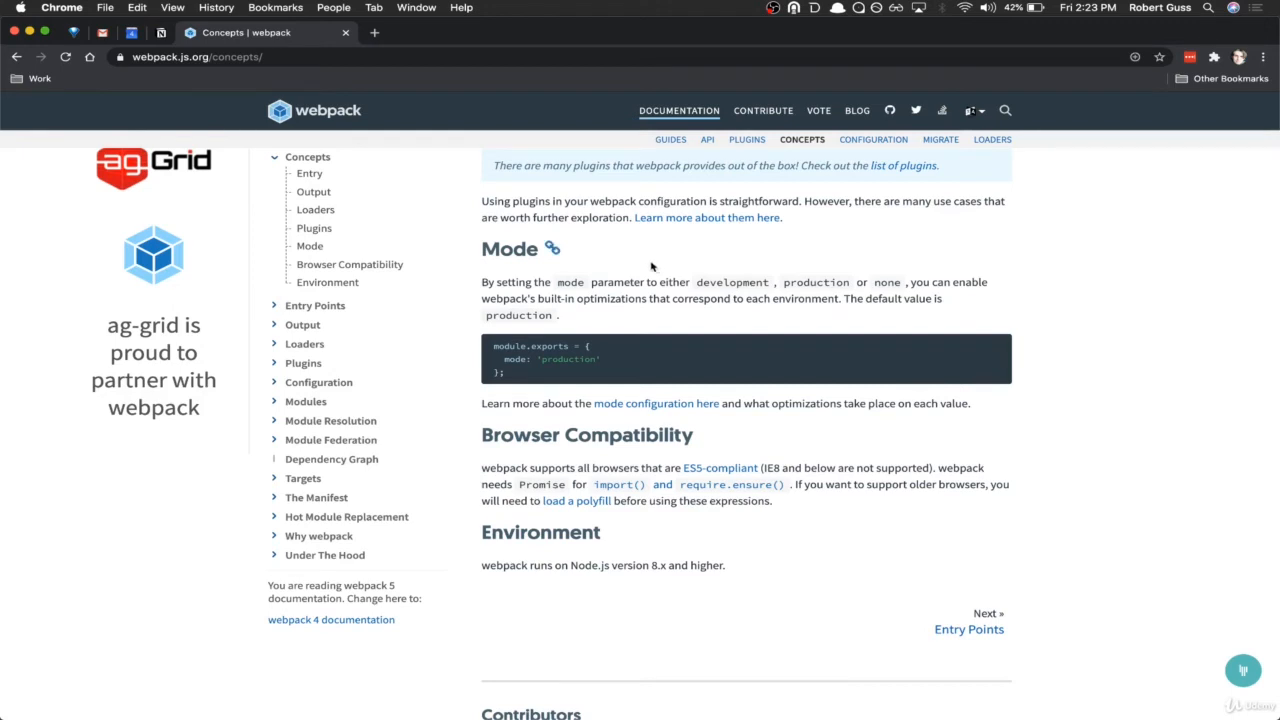
pyautogui.moveTo(649, 267)
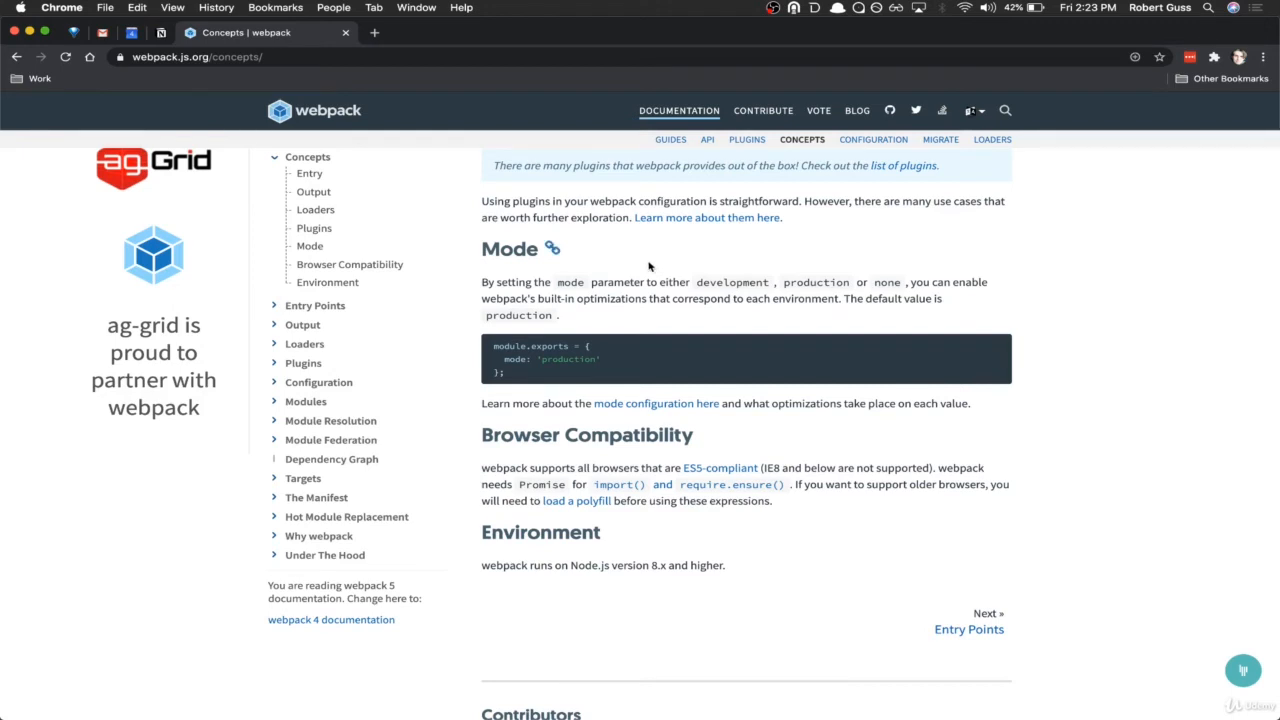
pyautogui.moveTo(651, 356)
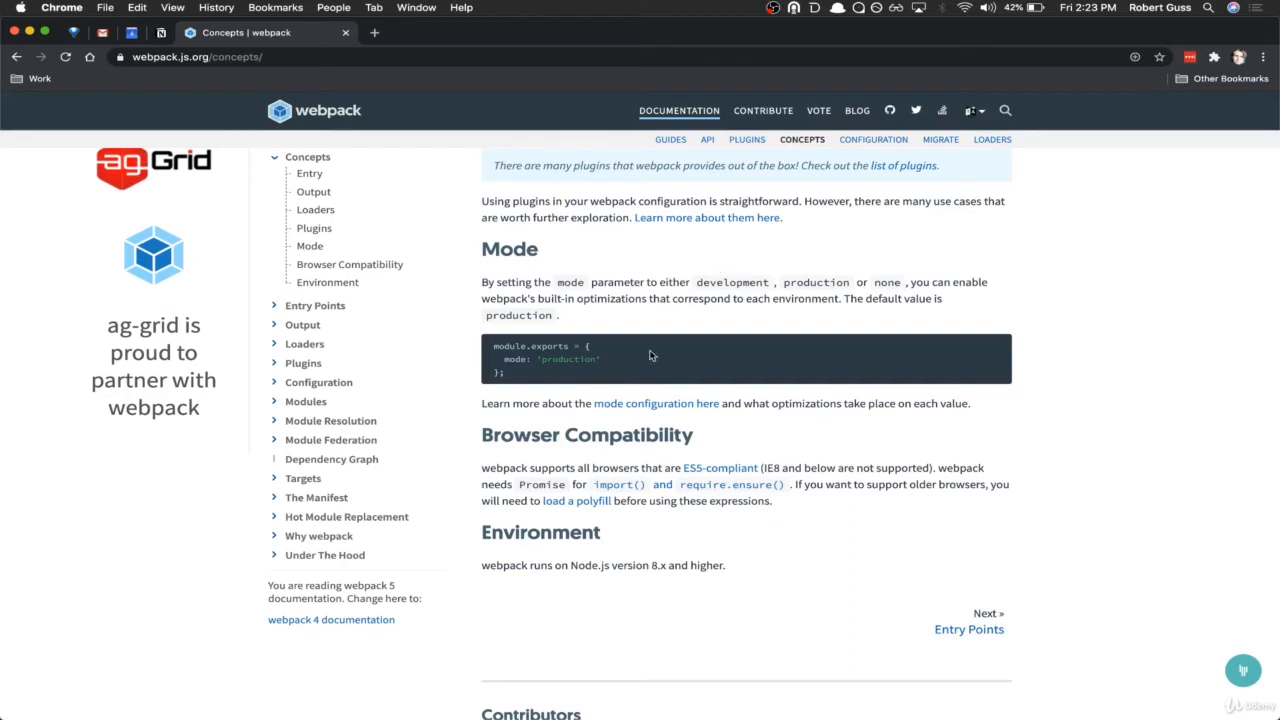
pyautogui.moveTo(1140, 347)
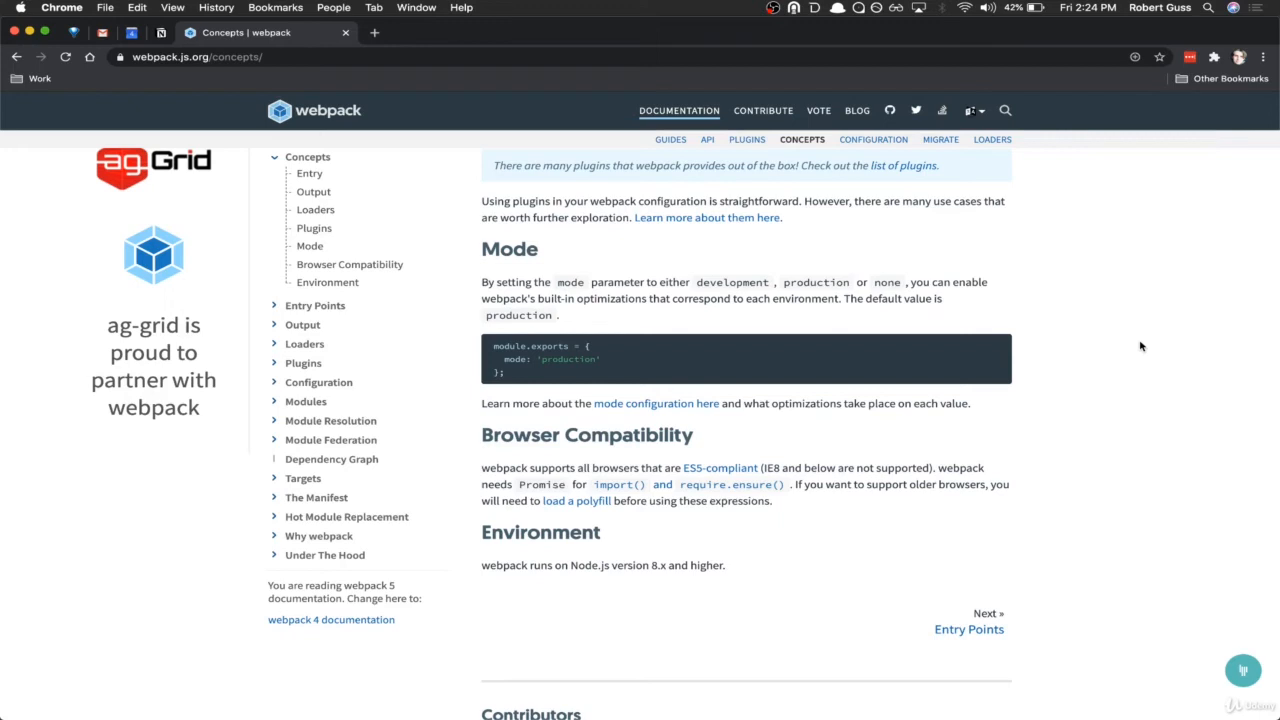
pyautogui.moveTo(784, 285)
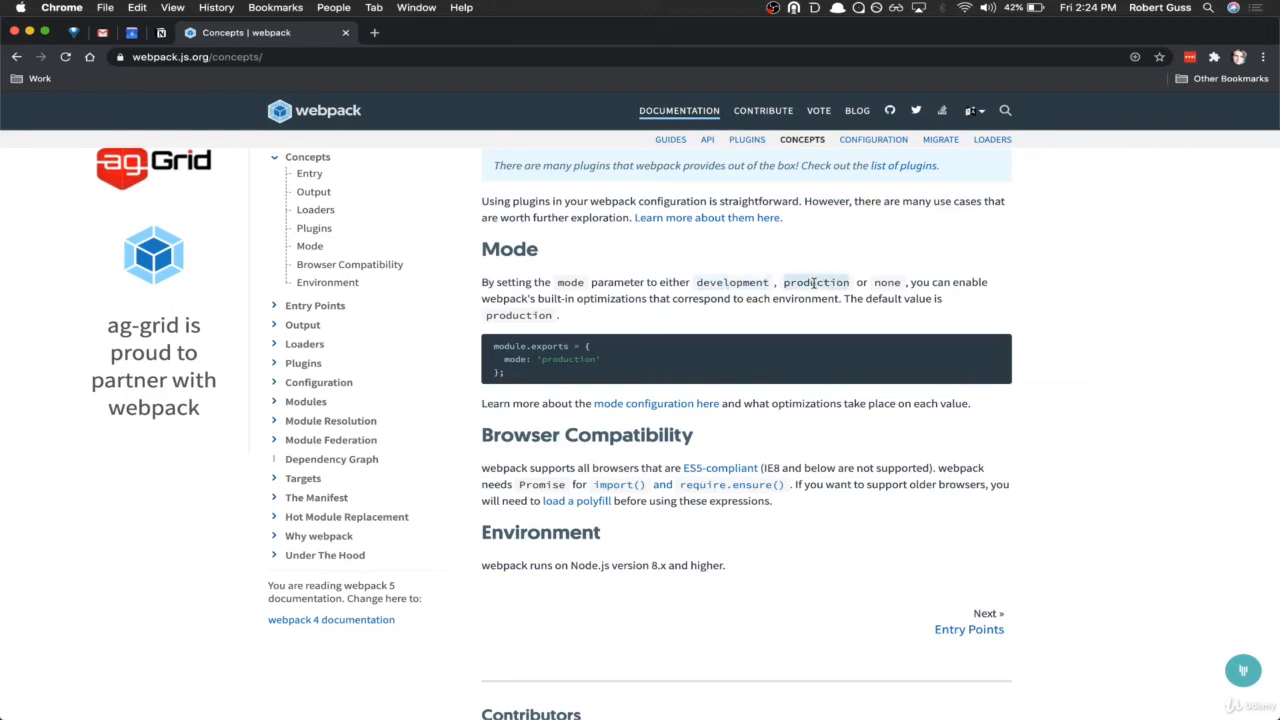
pyautogui.moveTo(708, 283)
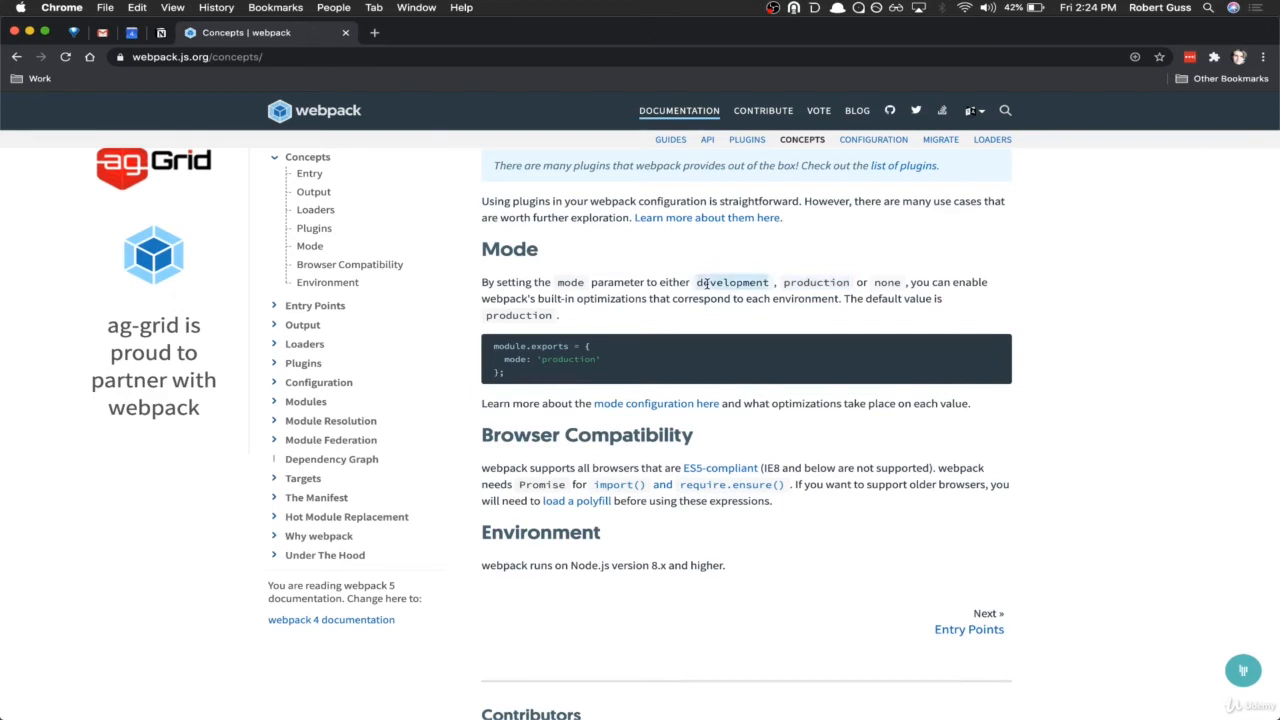
pyautogui.moveTo(820, 282)
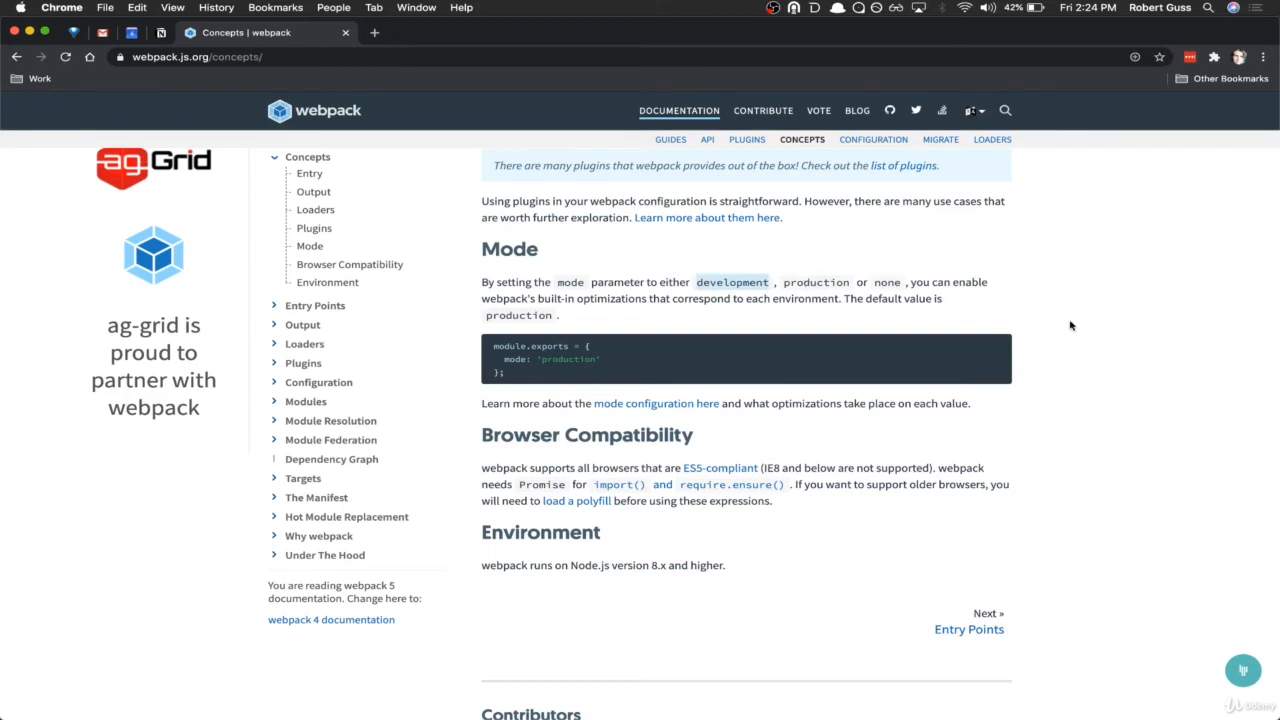
# Step: Scroll slightly past Environment to reveal the Contributors list
pyautogui.scroll(-3)
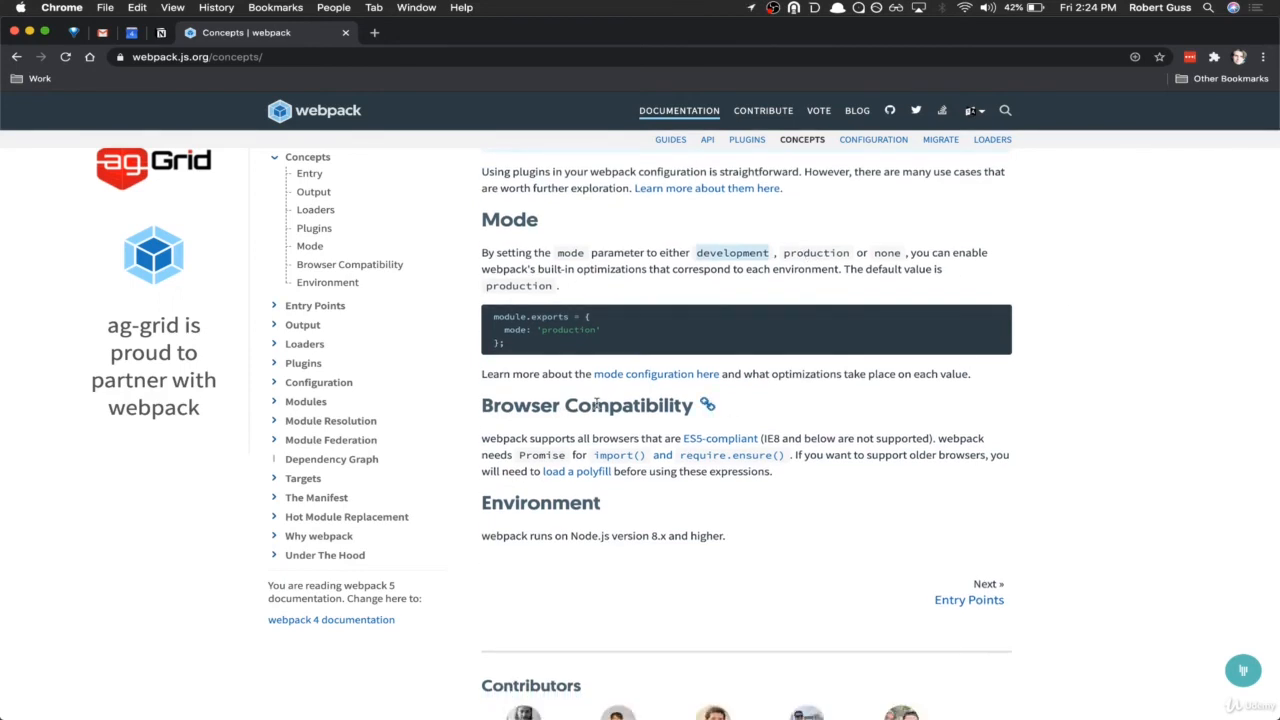
pyautogui.moveTo(822, 413)
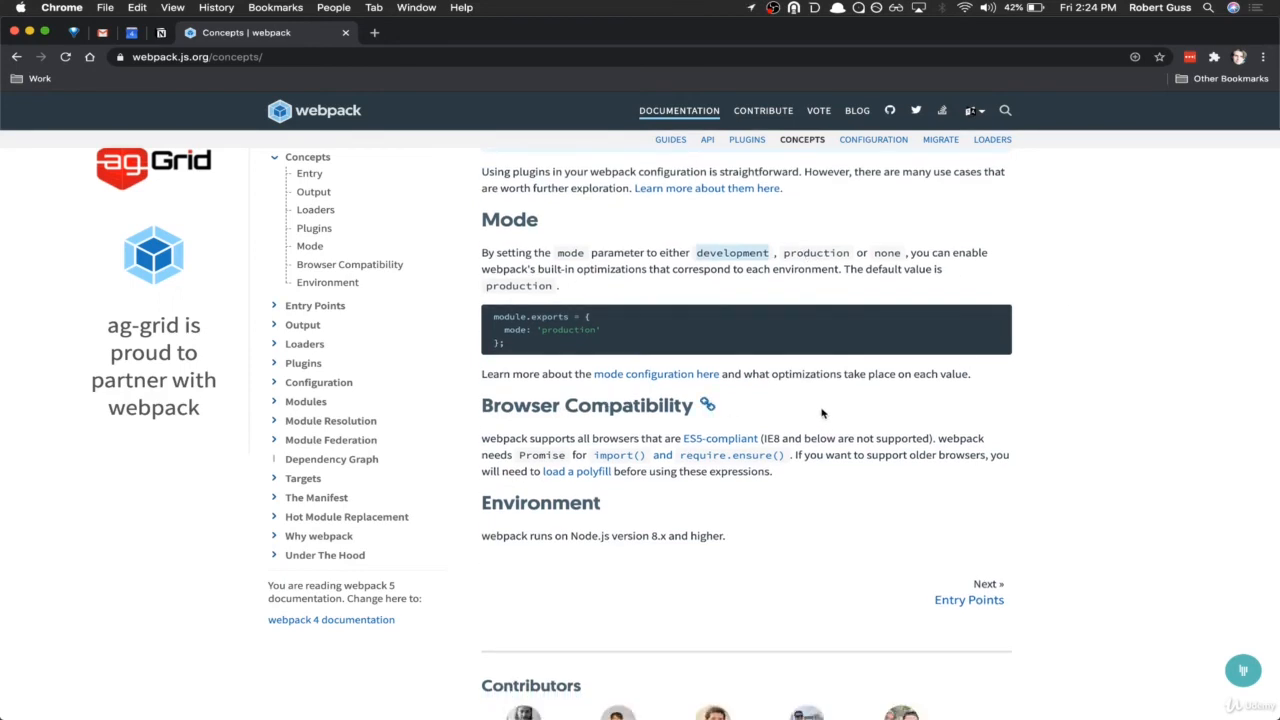
pyautogui.scroll(-3)
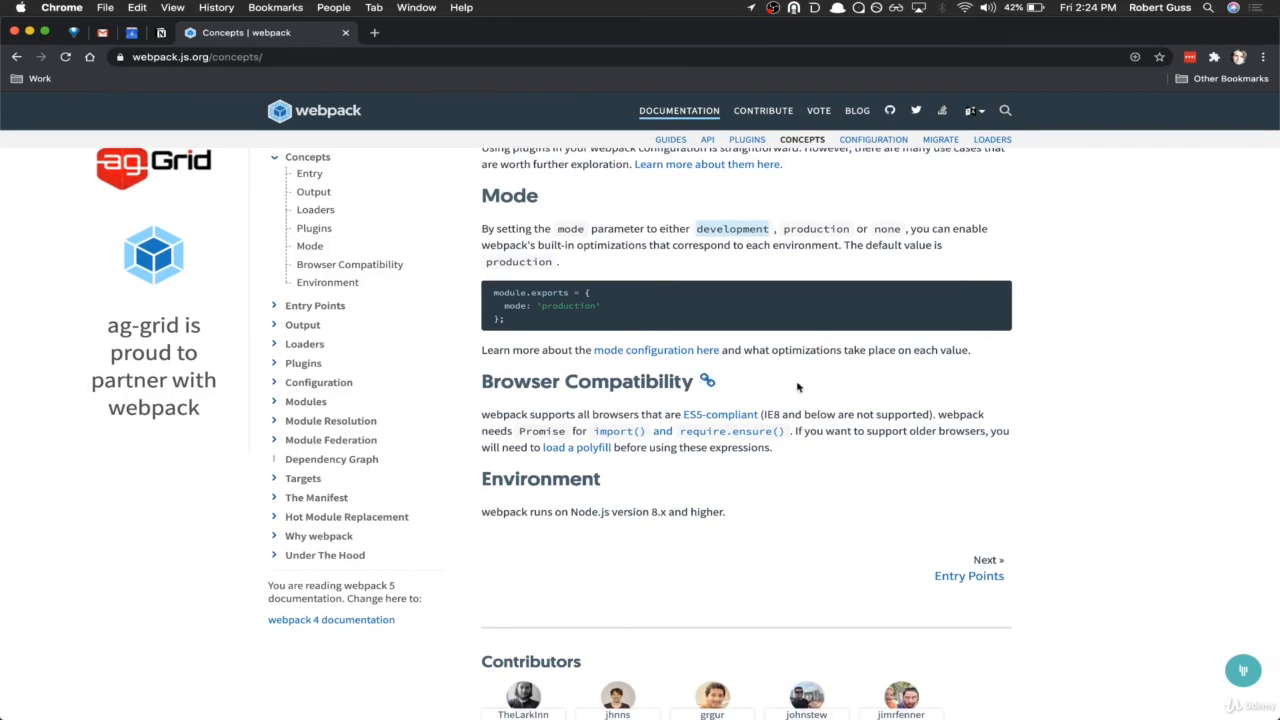
pyautogui.moveTo(783, 388)
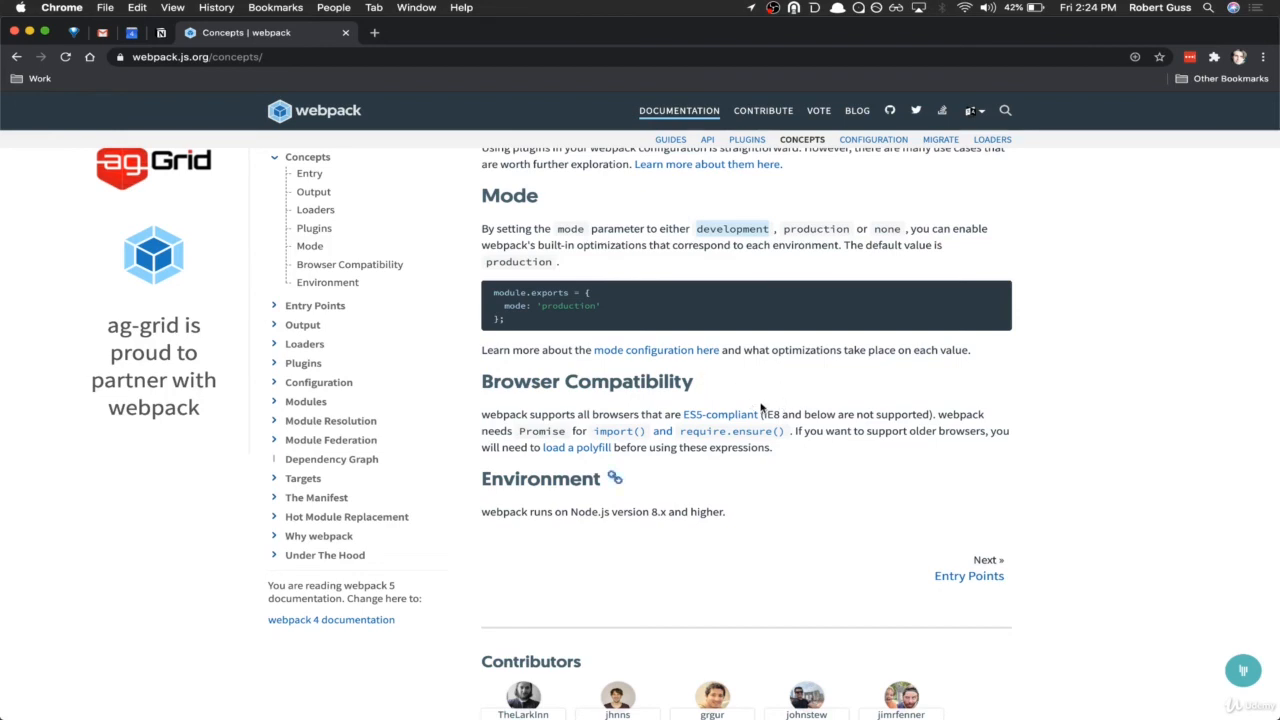
pyautogui.moveTo(1060, 373)
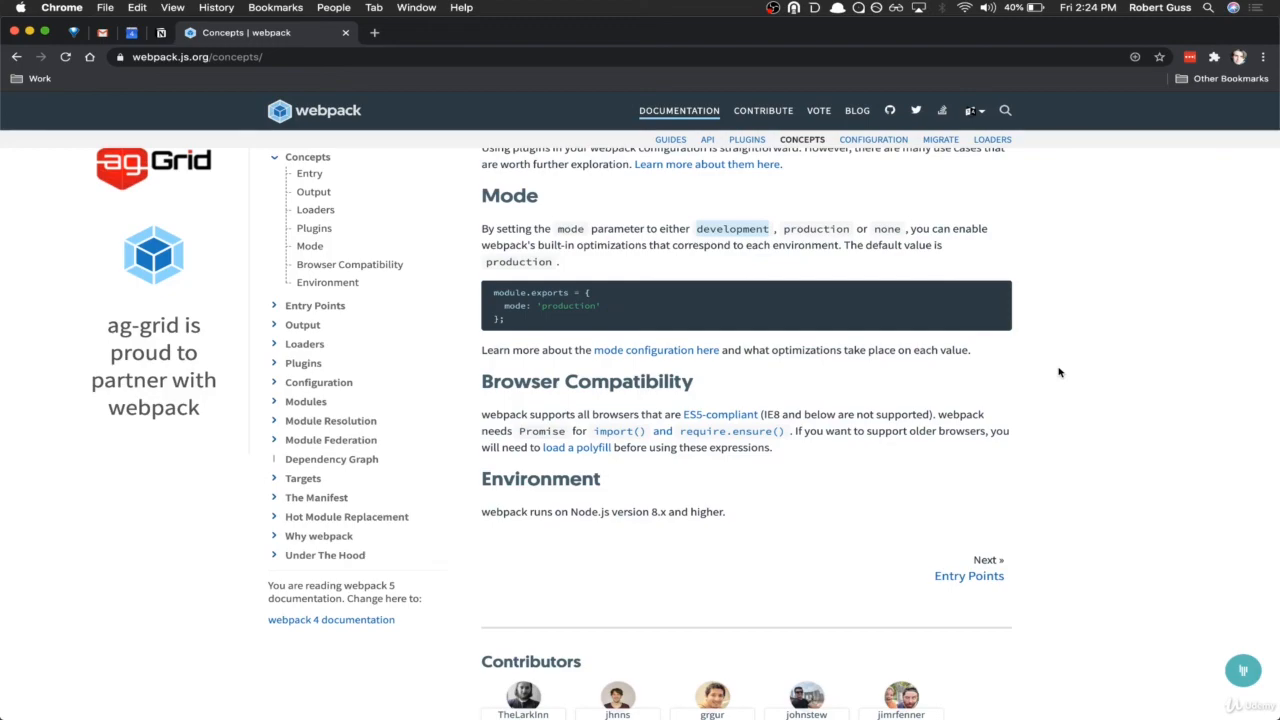
# Step: Scroll back up to the top of the Concepts page
pyautogui.scroll(3)
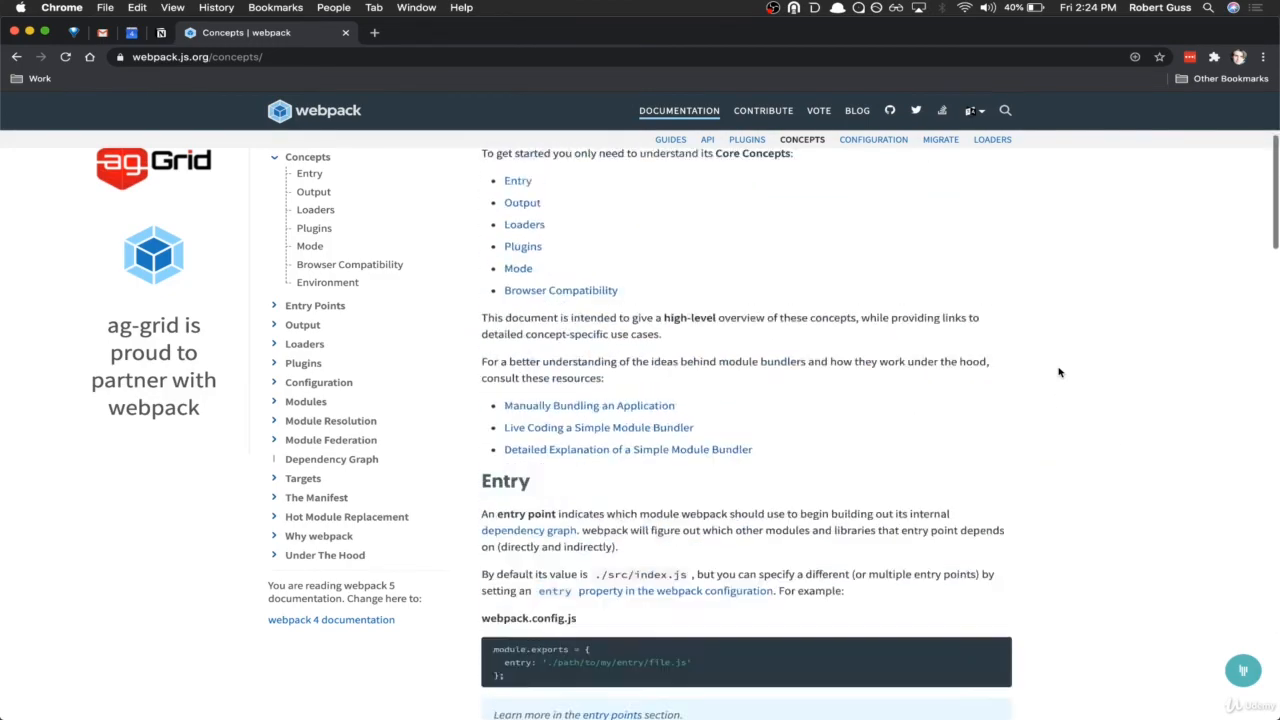
pyautogui.scroll(-3)
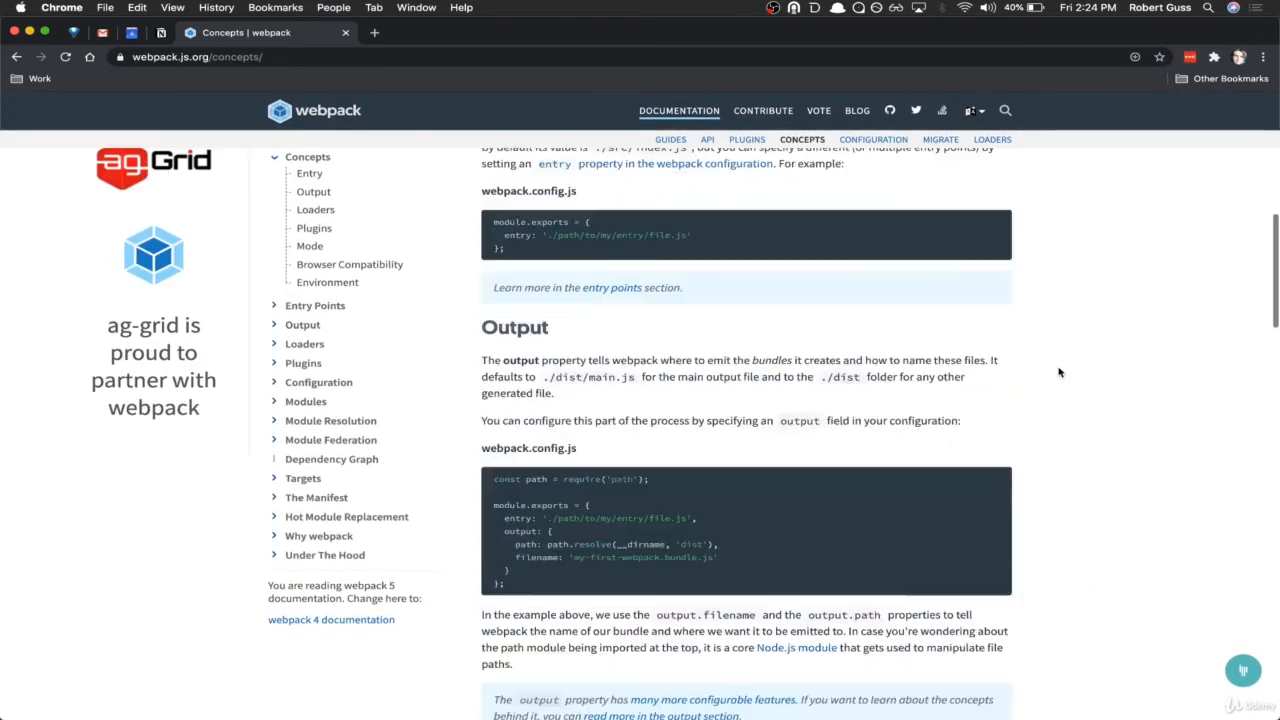
pyautogui.scroll(3)
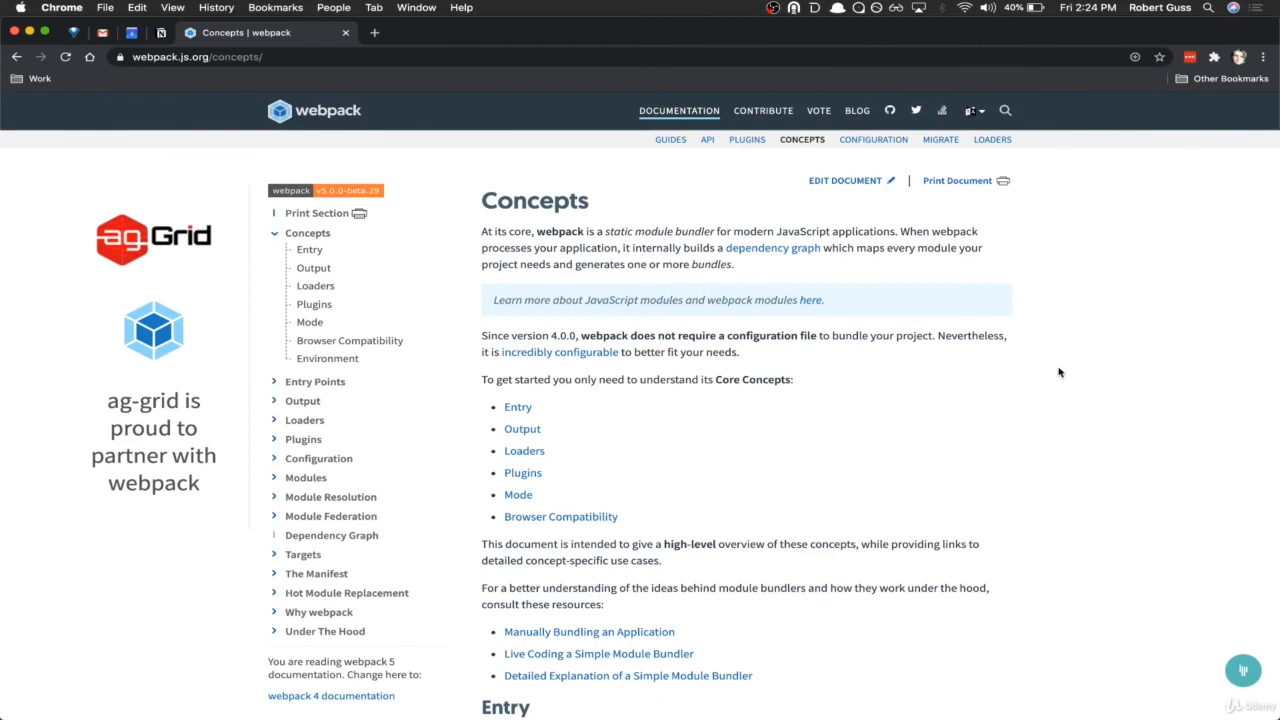
# Step: Scroll down past Entry to the Output section and its config example
pyautogui.scroll(-3)
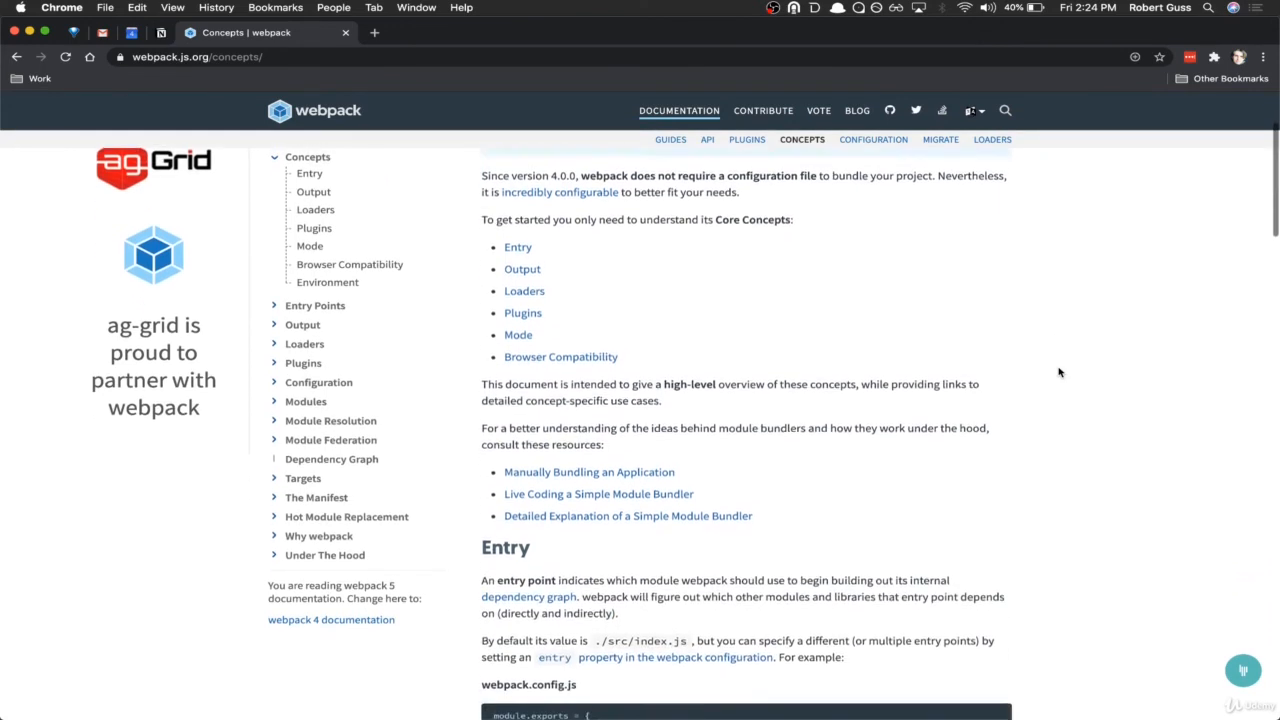
pyautogui.scroll(-3)
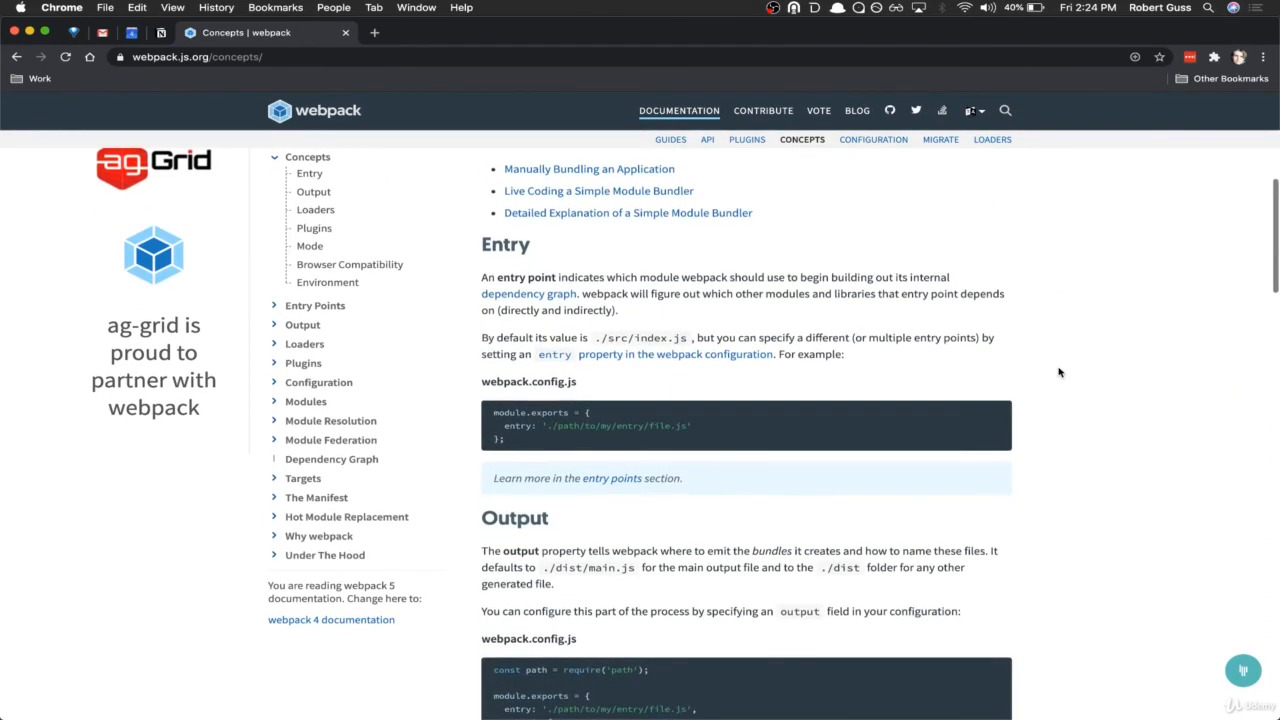
pyautogui.scroll(-3)
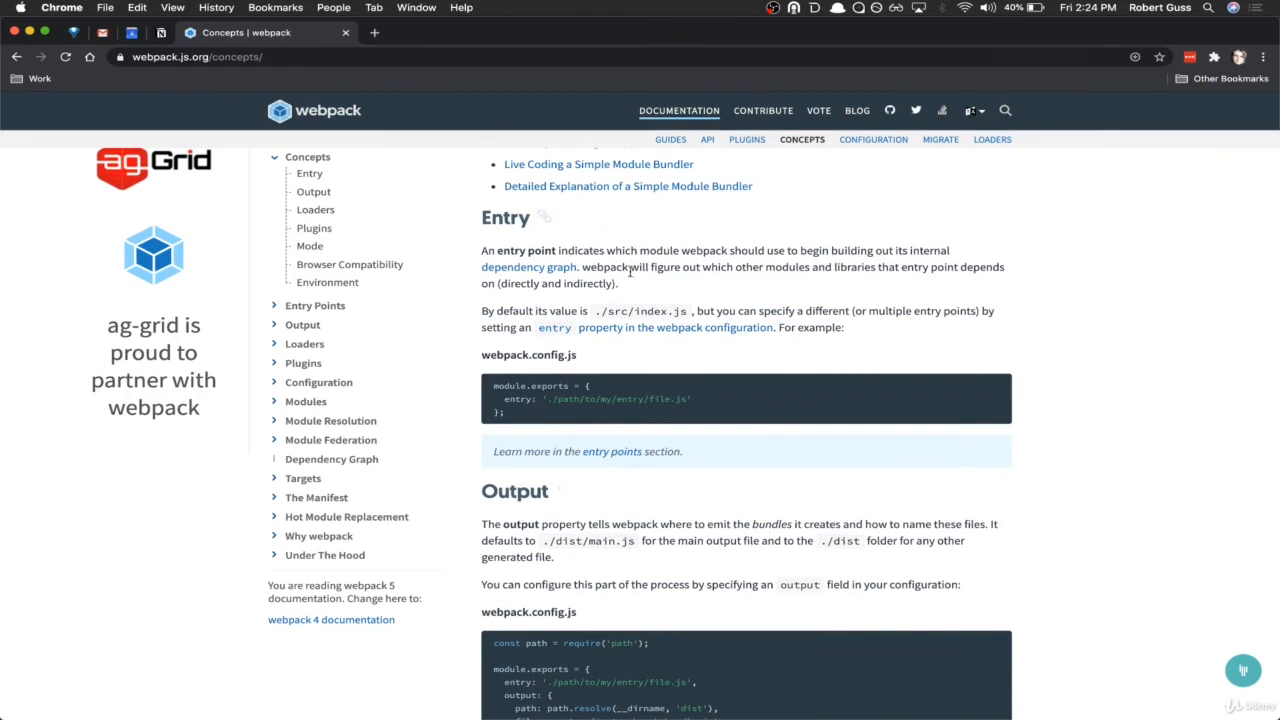
pyautogui.scroll(-3)
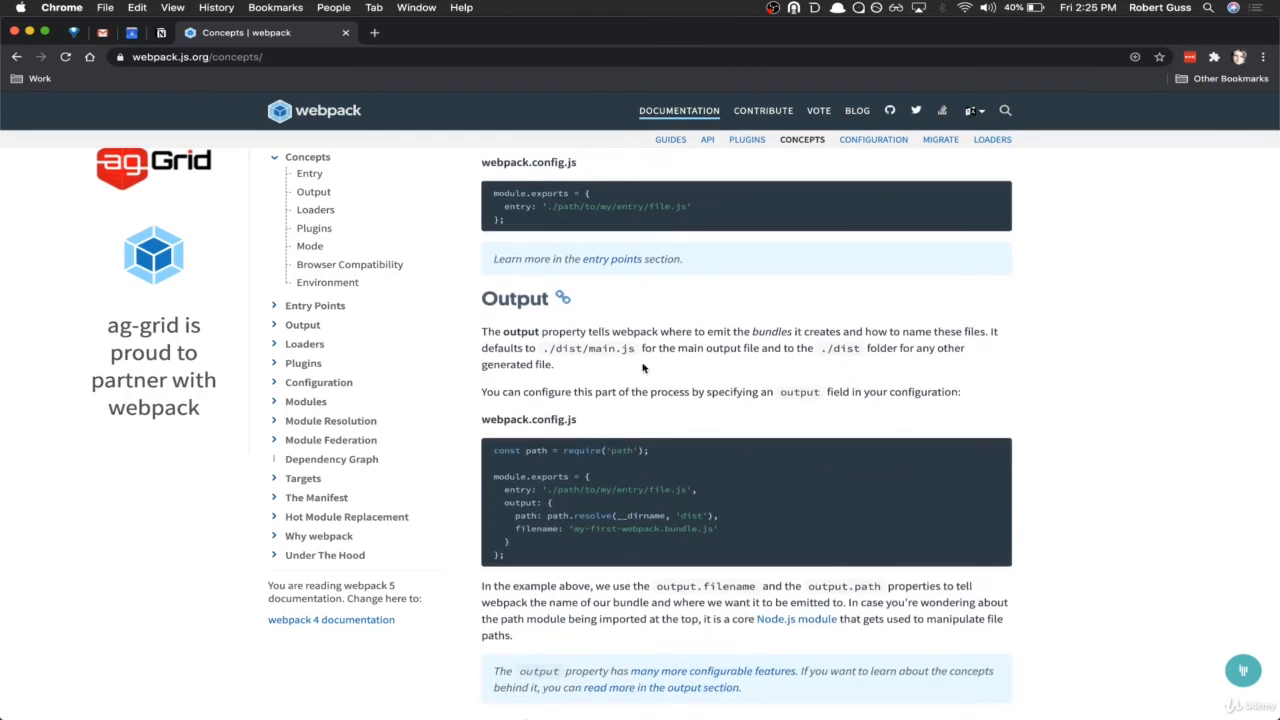